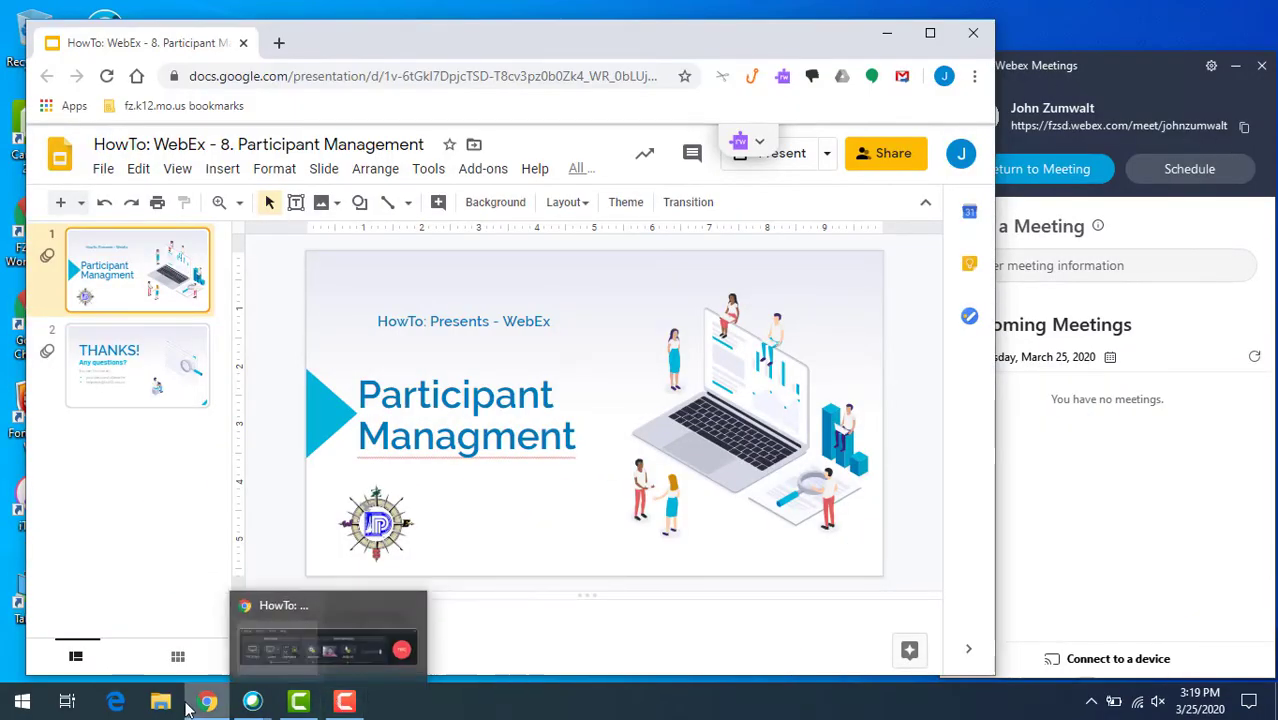
Bring the Webex meeting window showing the students' video feeds to the front.
click(252, 700)
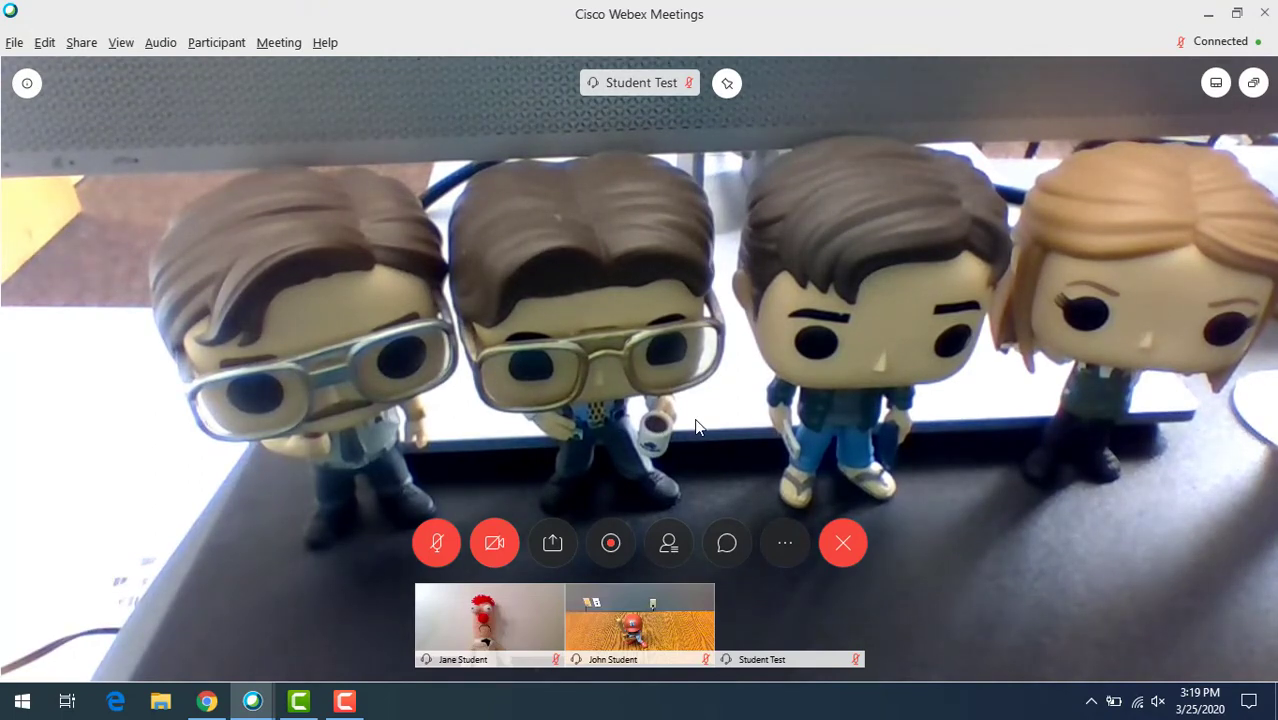
mouse_move(652, 448)
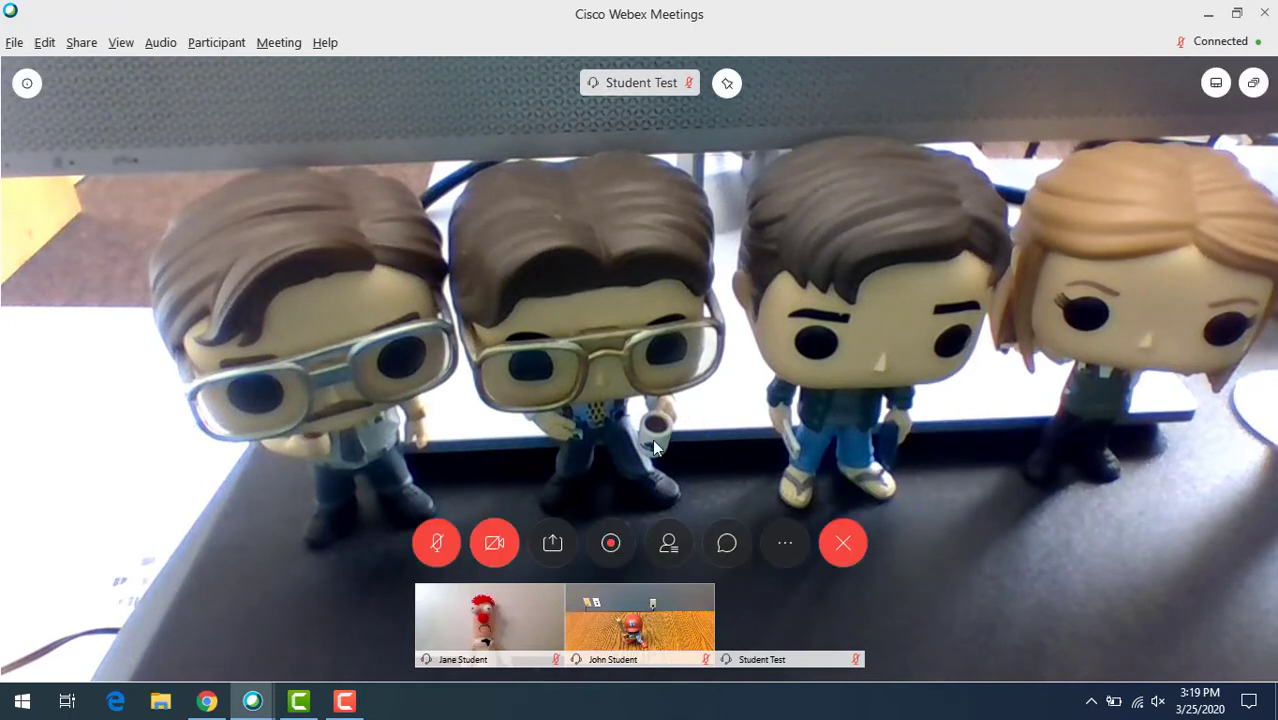
mouse_move(668, 540)
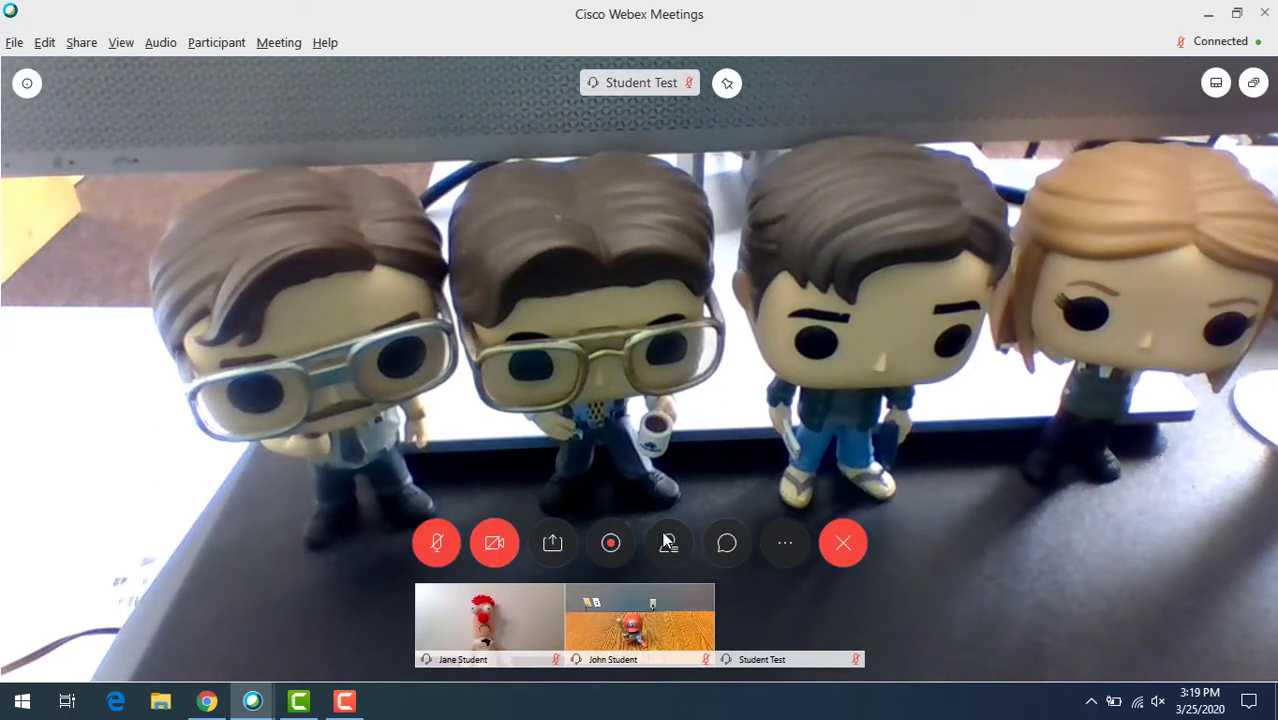
mouse_move(668, 543)
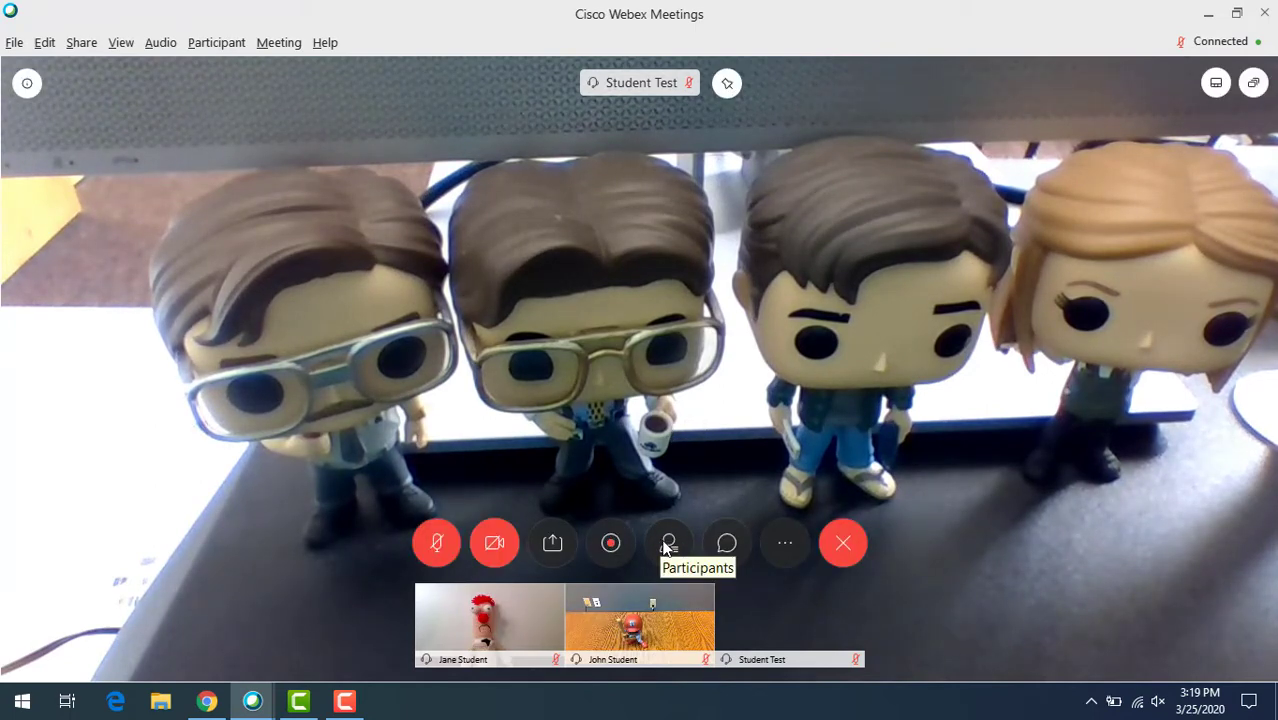
Show the Participants panel listing John Zumwalt (host), Jane Student, John Student and Student Test.
click(668, 543)
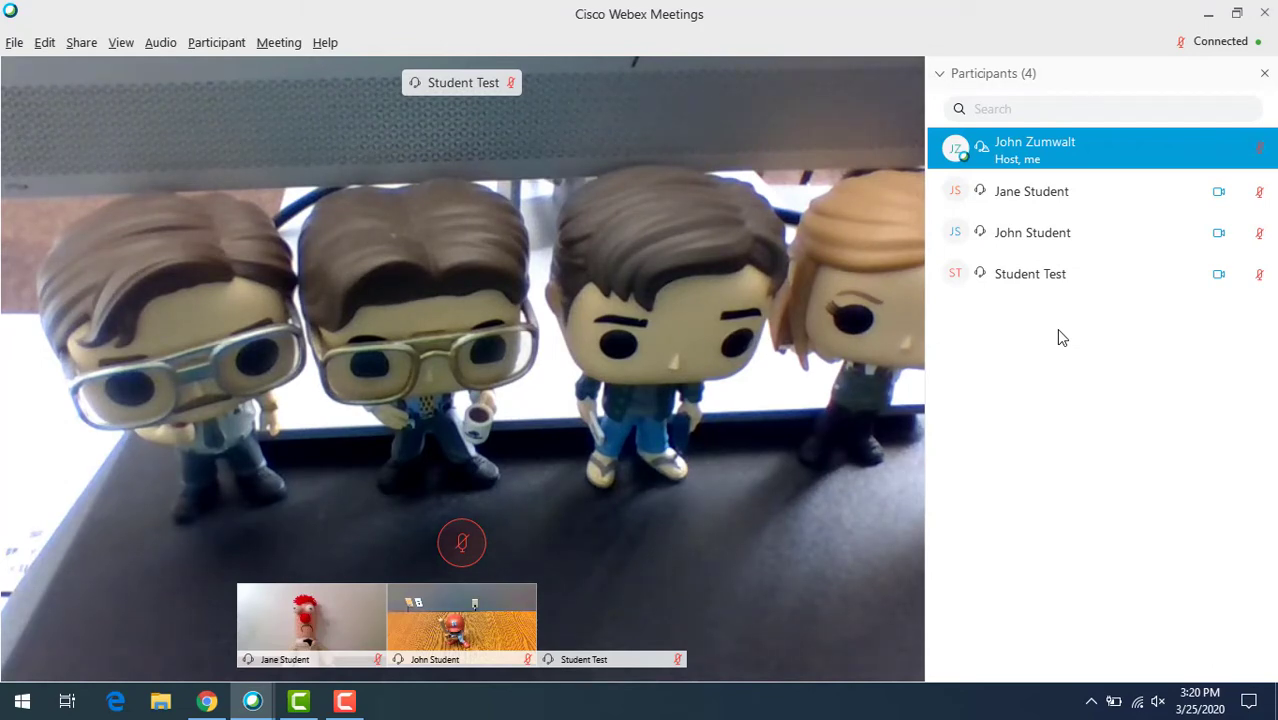
click(216, 42)
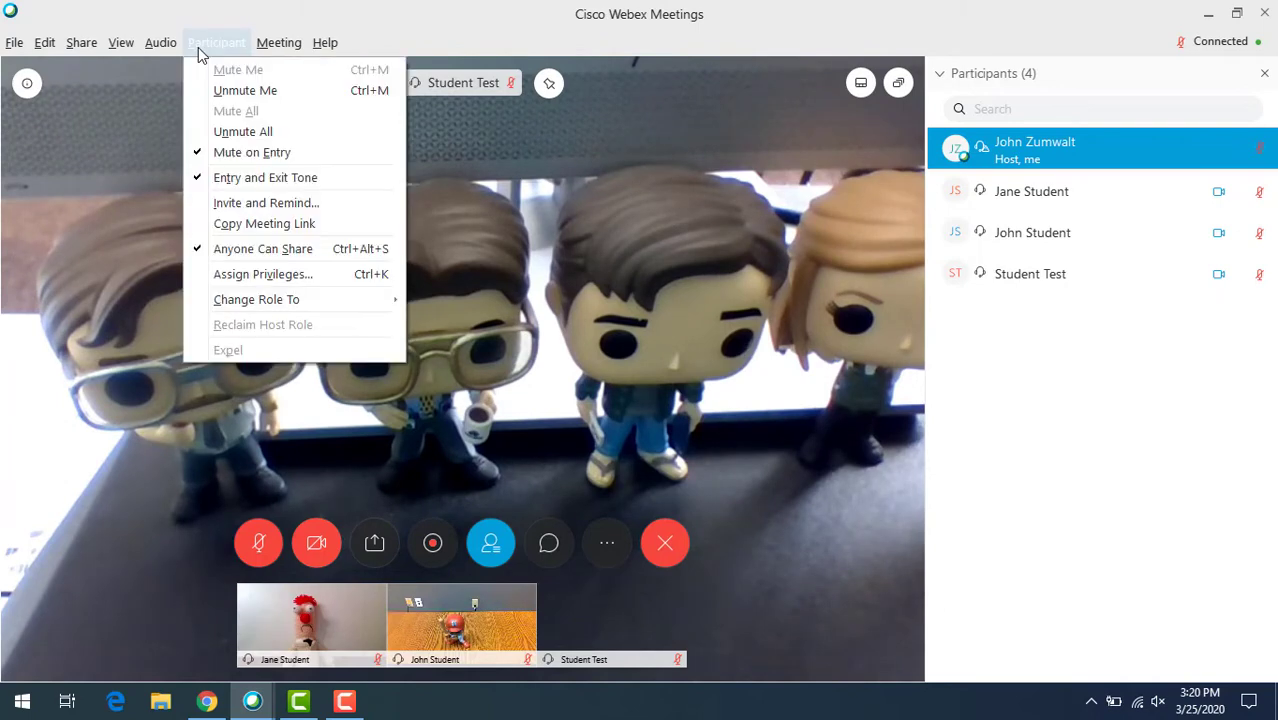
mouse_move(237, 45)
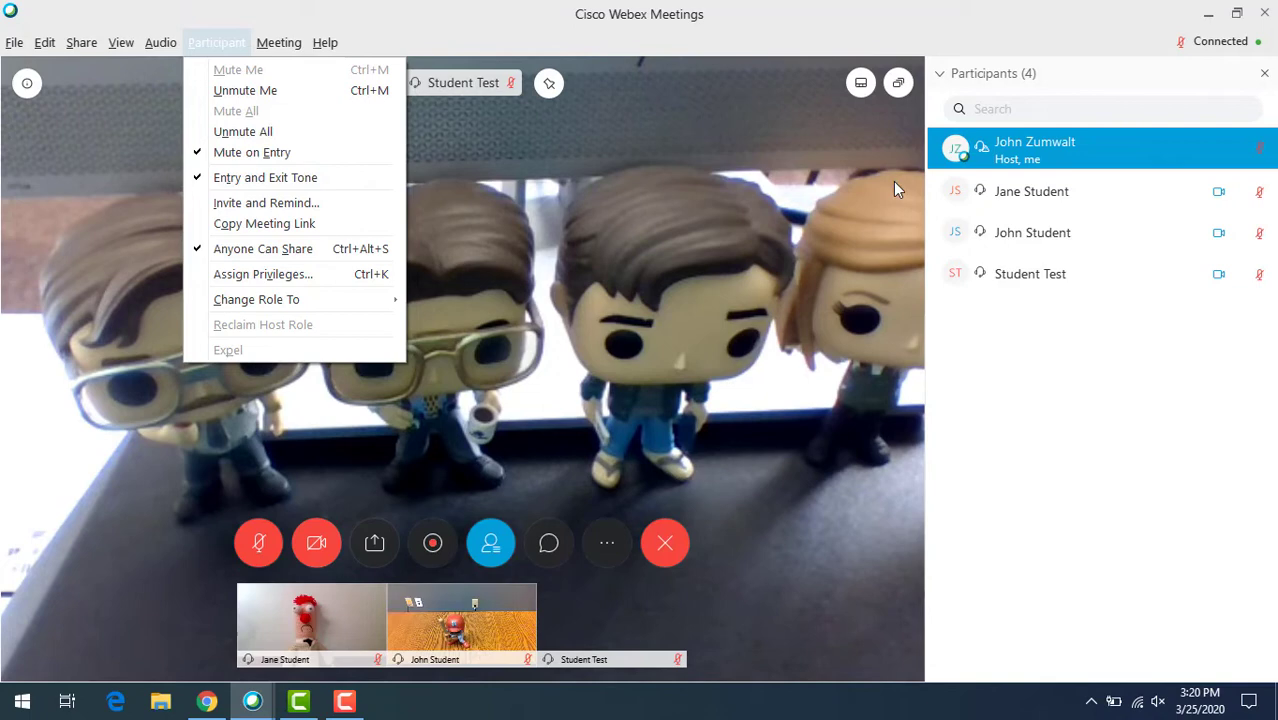
click(1039, 378)
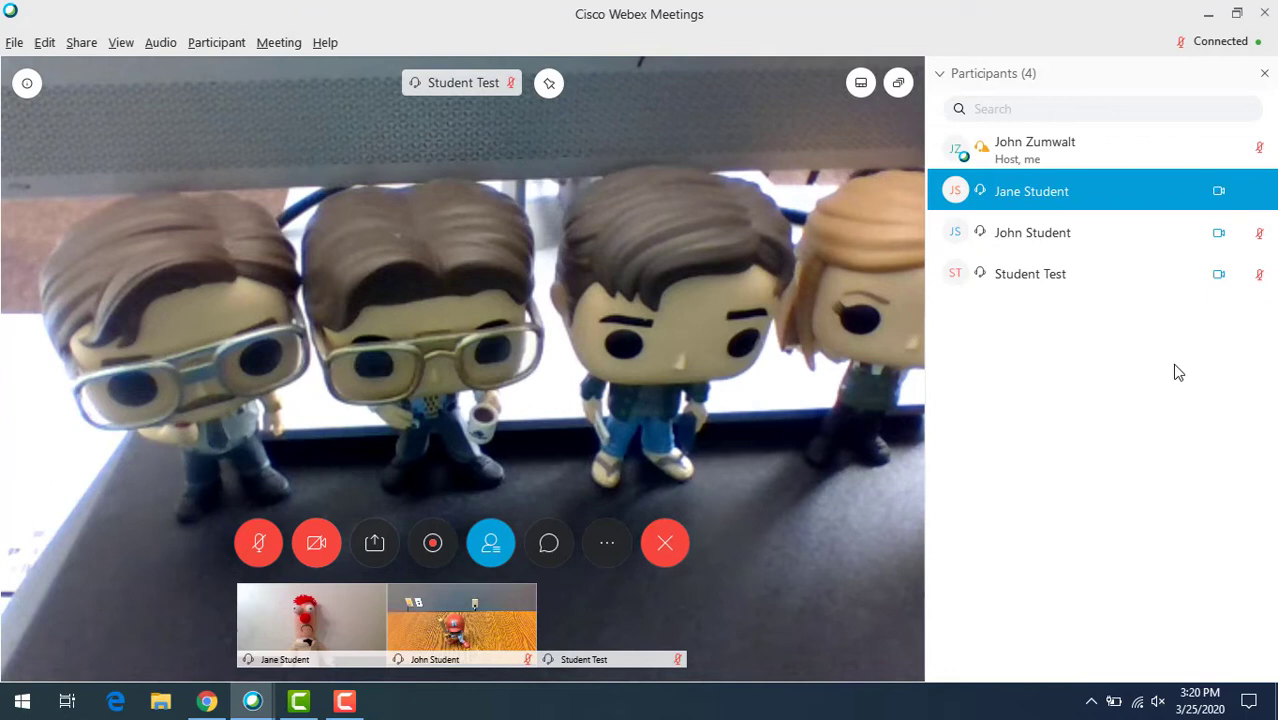
mouse_move(320, 632)
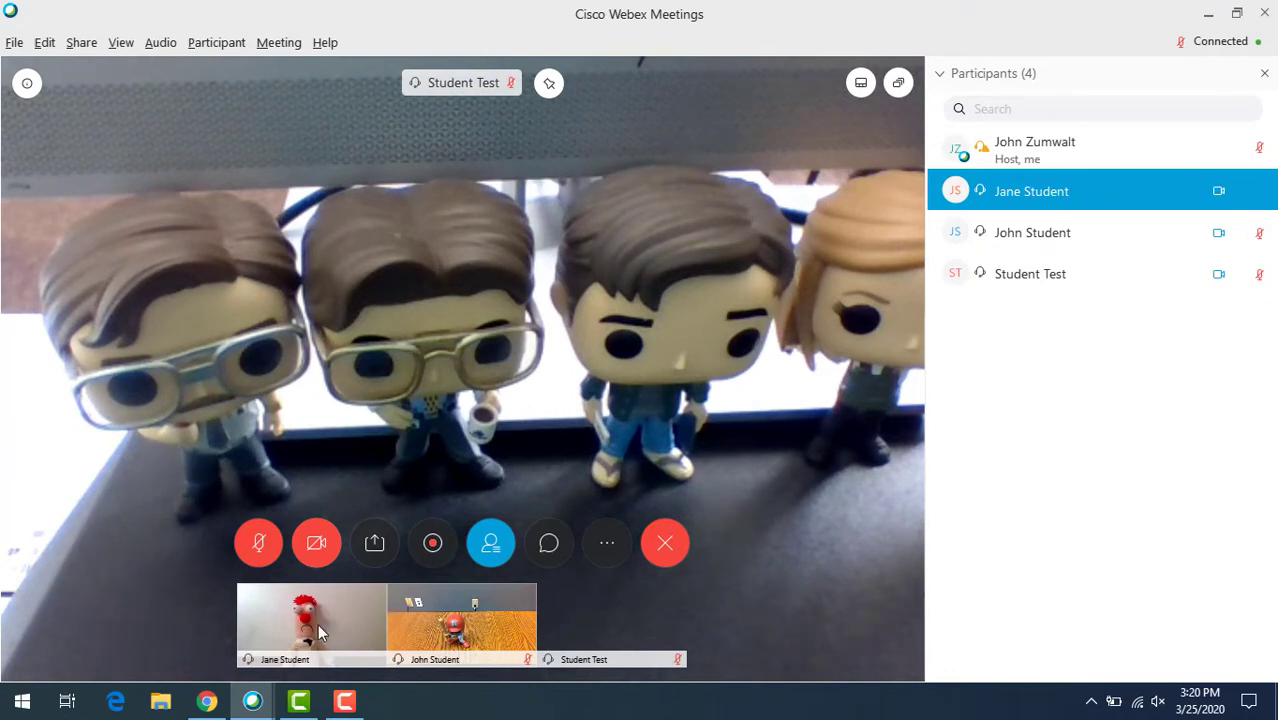
mouse_move(720, 281)
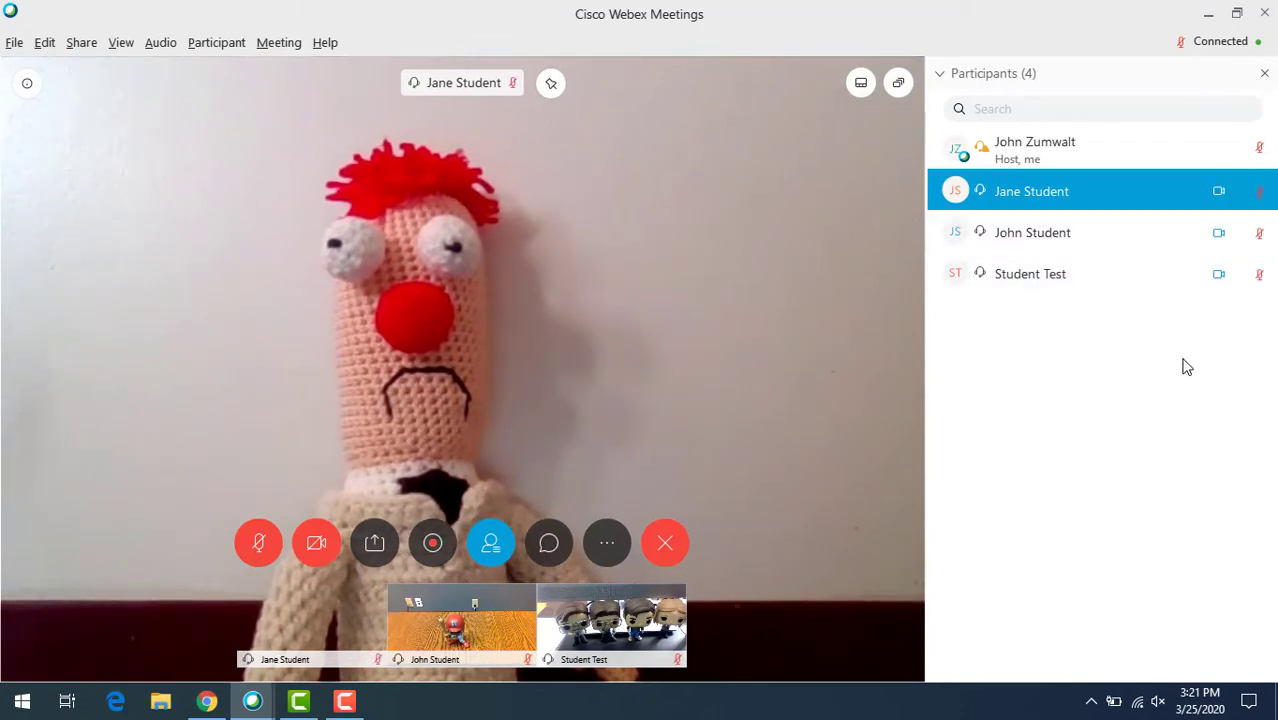
mouse_move(1150, 413)
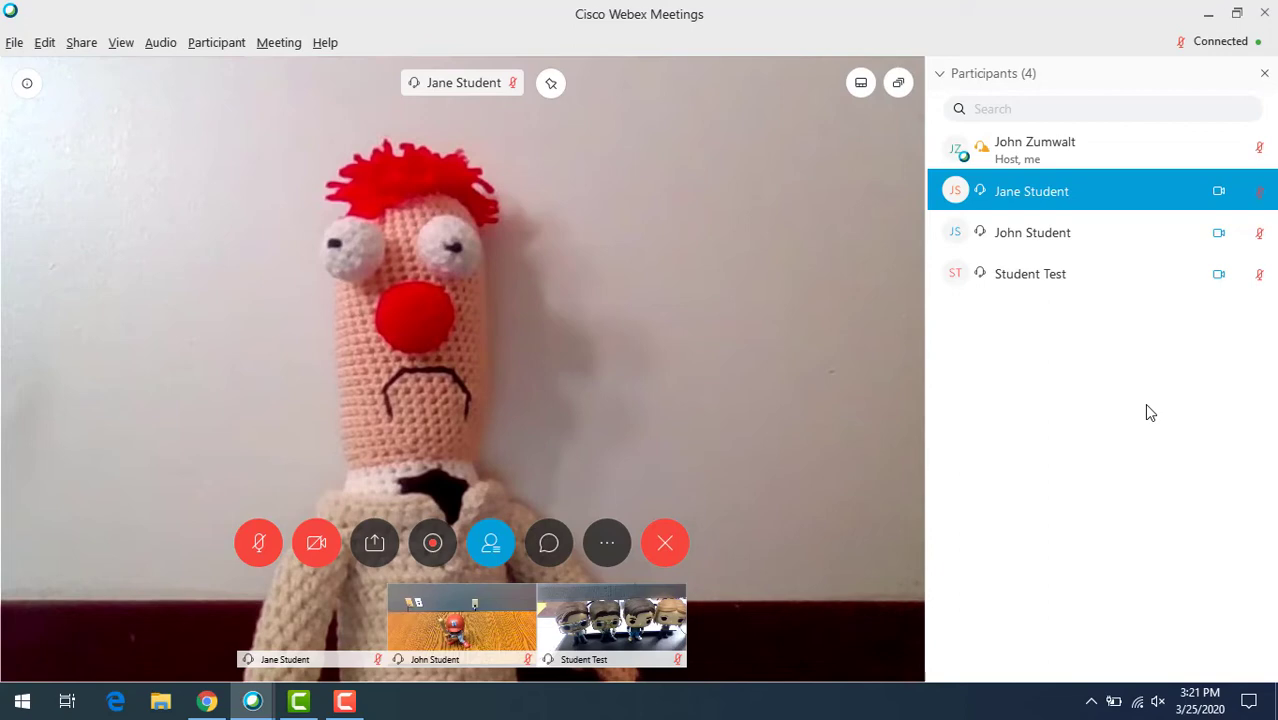
mouse_move(1035, 197)
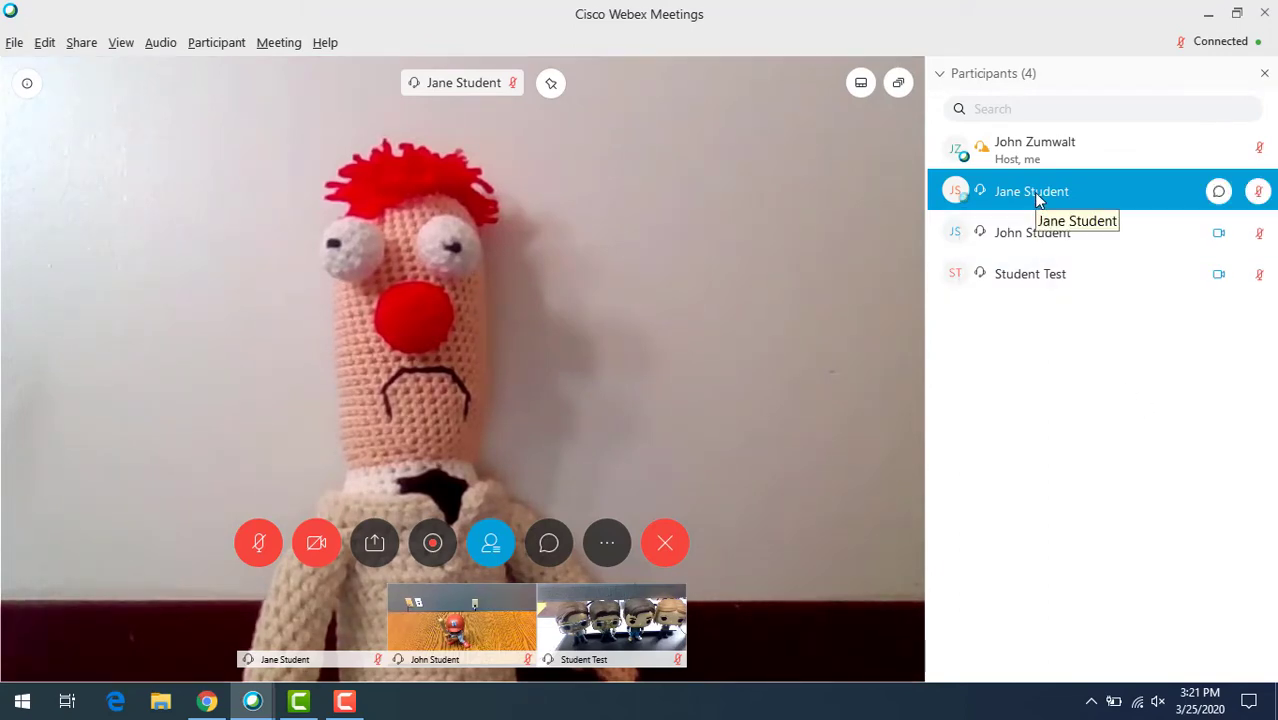
right_click(1031, 191)
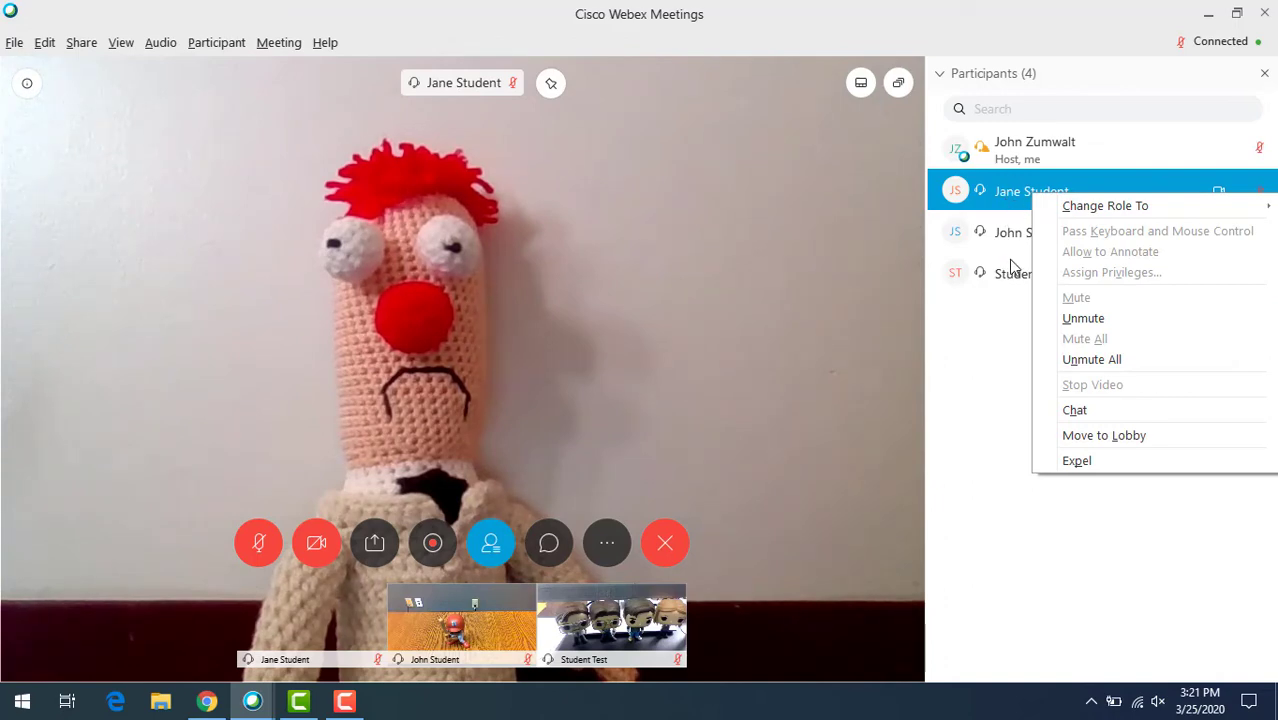
mouse_move(1083, 318)
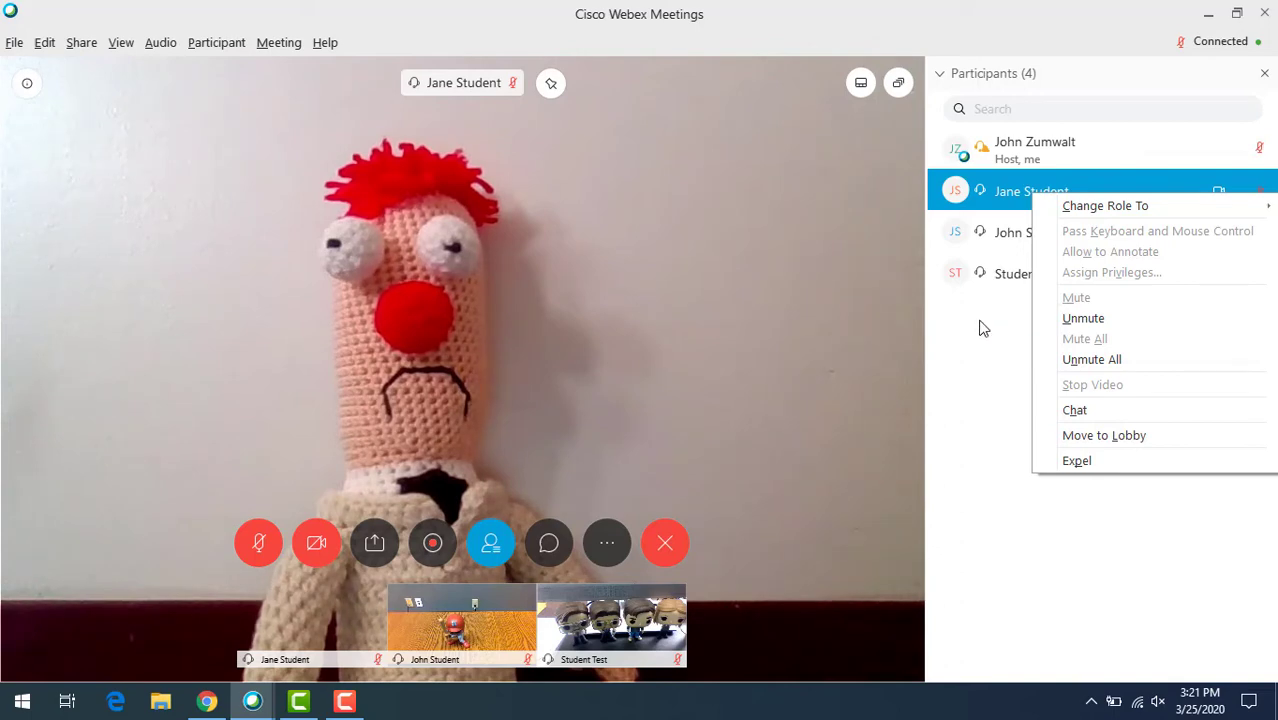
click(1003, 338)
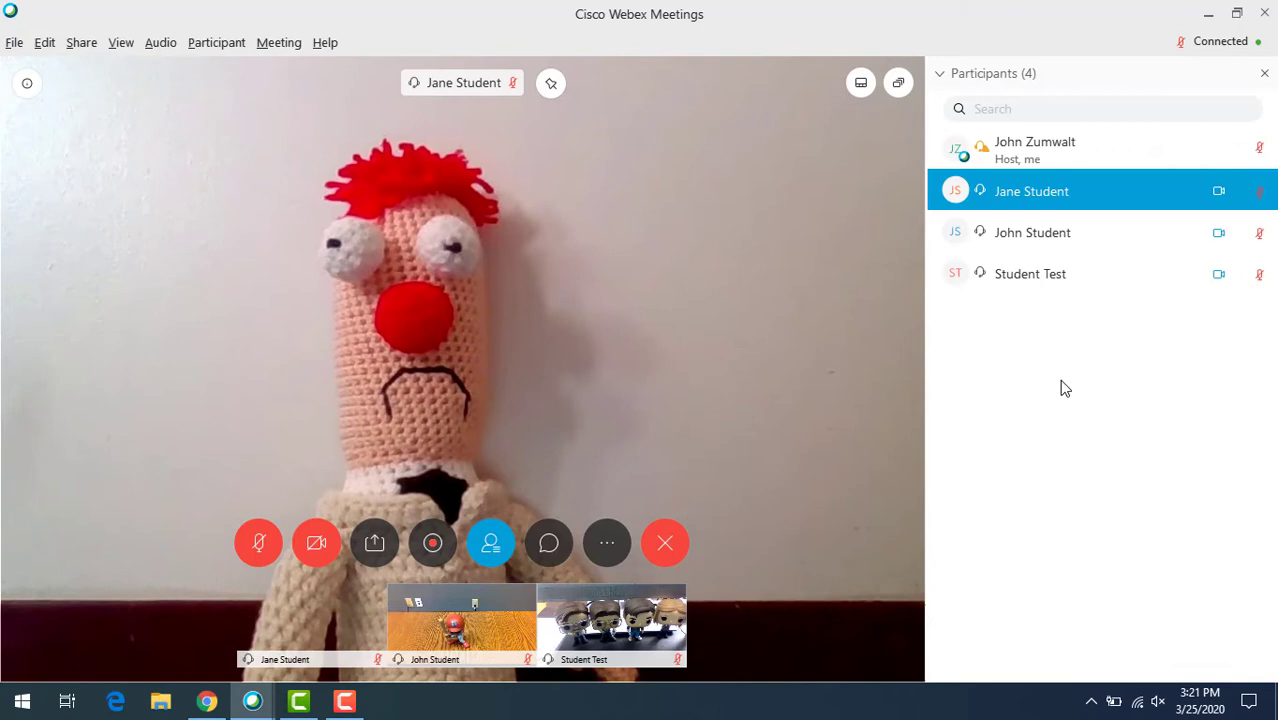
mouse_move(1048, 424)
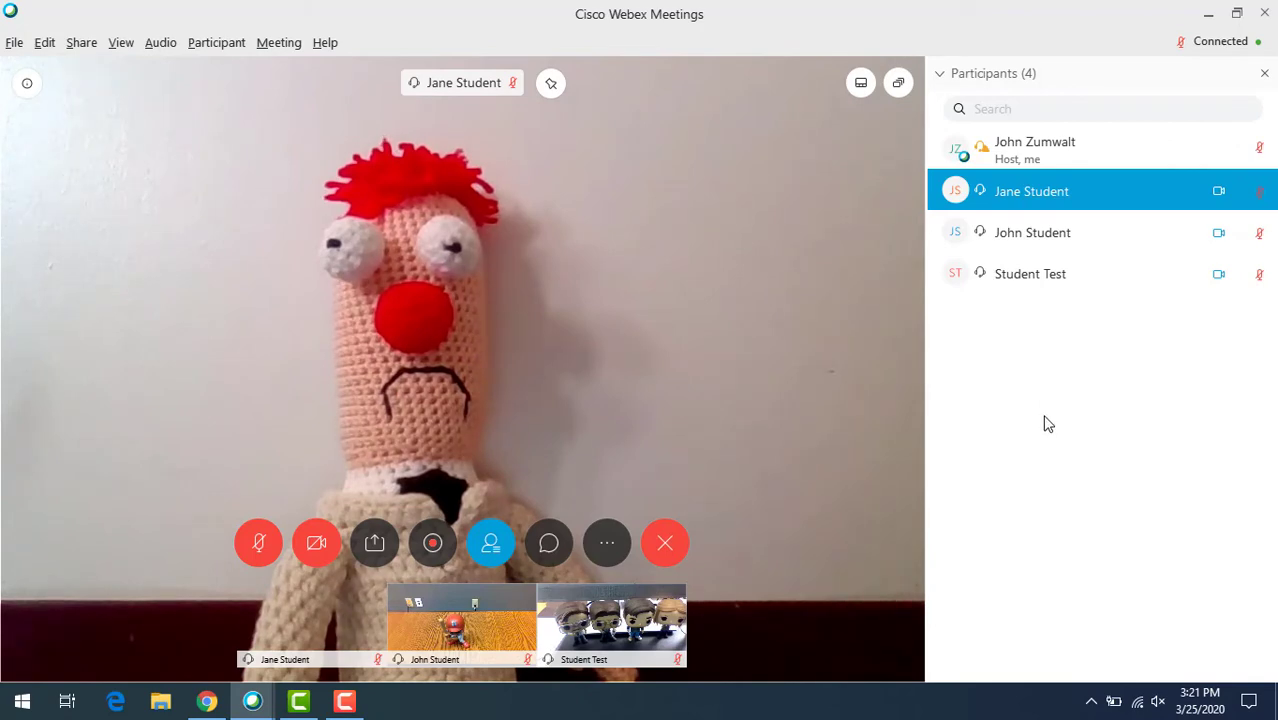
mouse_move(398, 587)
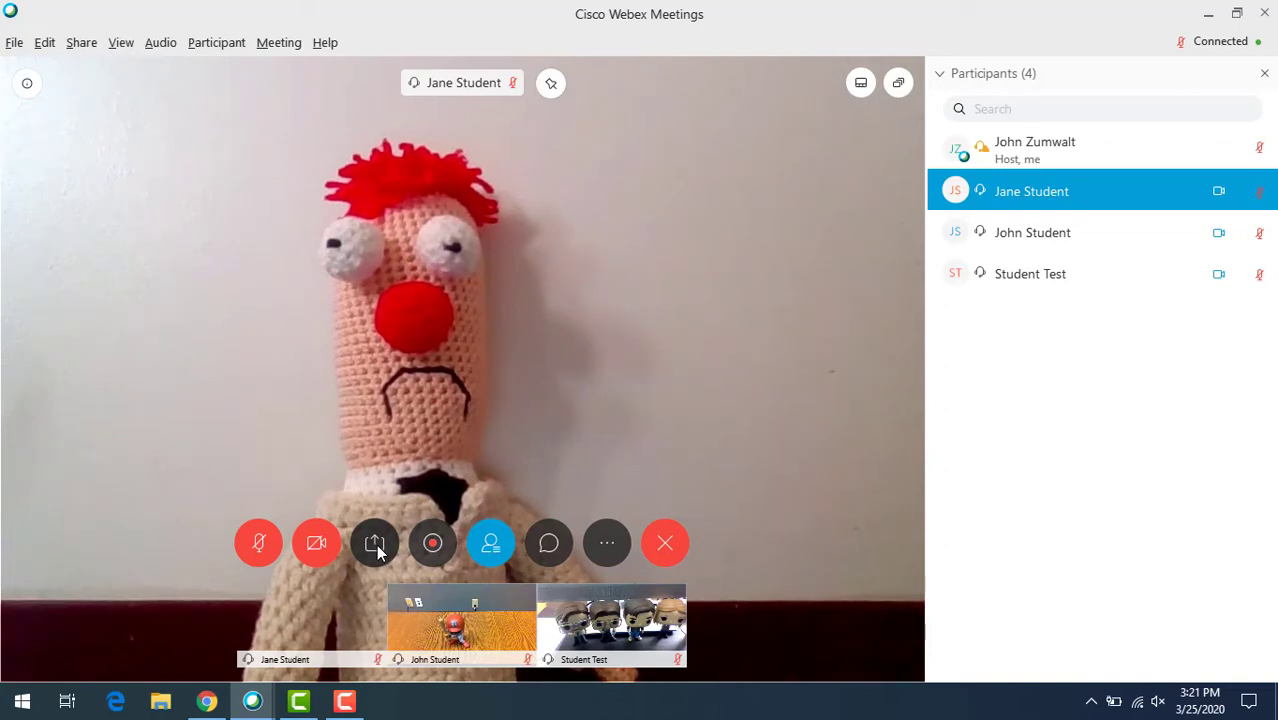
click(374, 542)
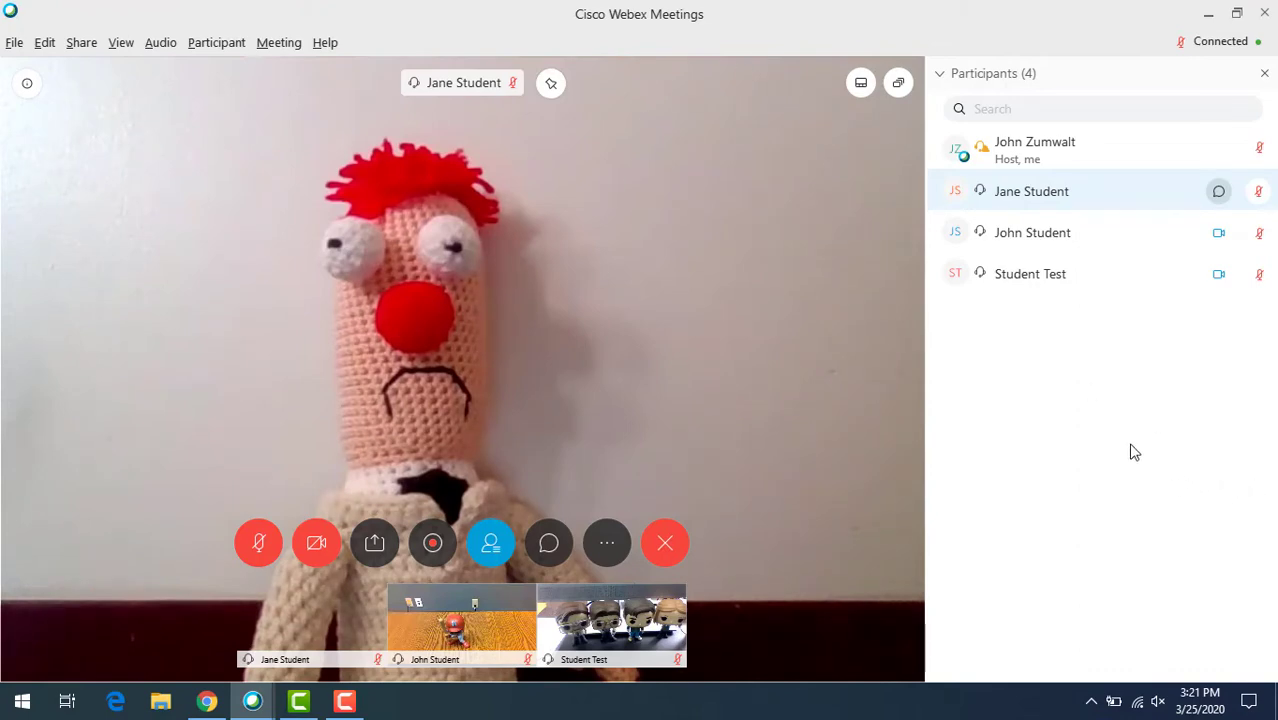
mouse_move(1120, 443)
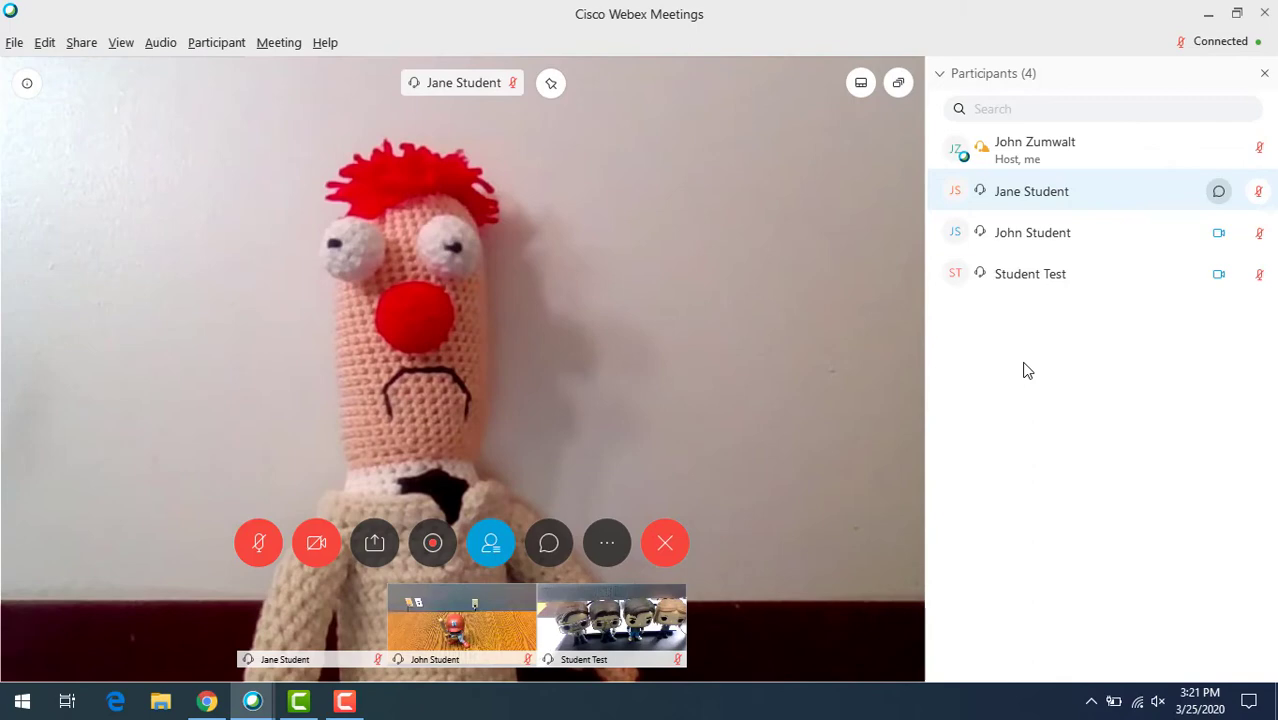
Change Jane Student's role to Presenter.
right_click(1031, 191)
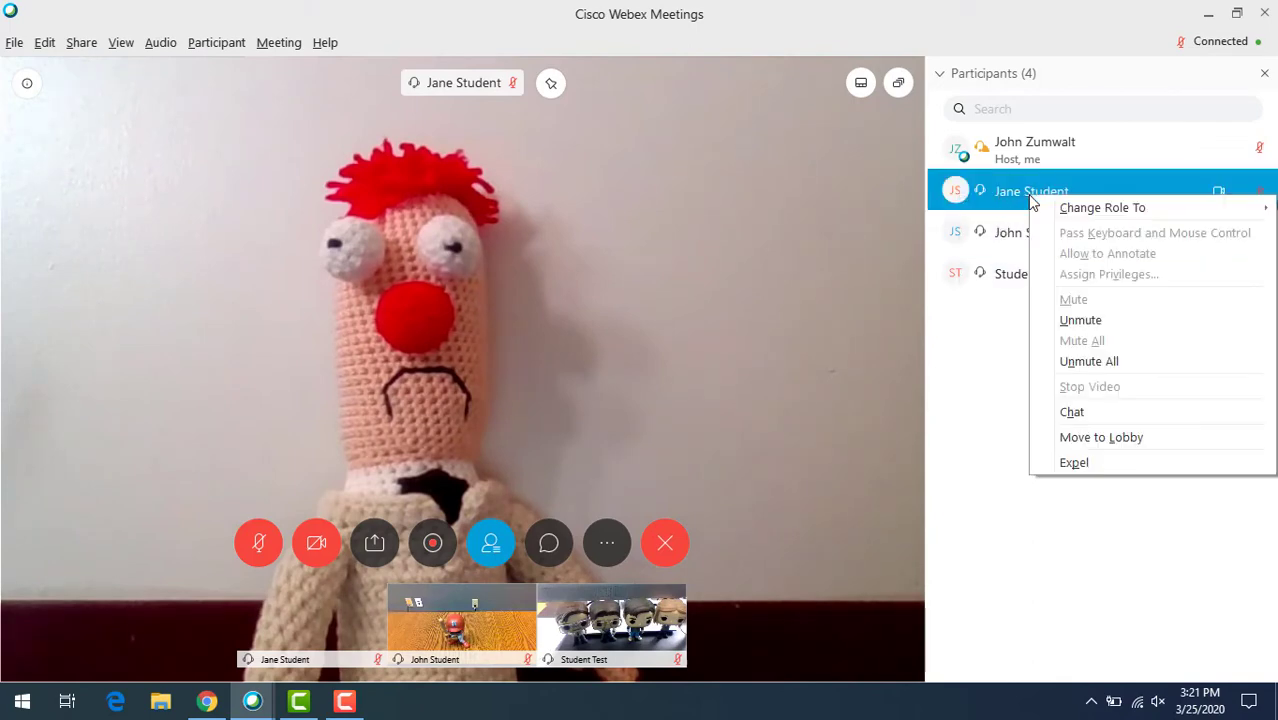
mouse_move(1102, 207)
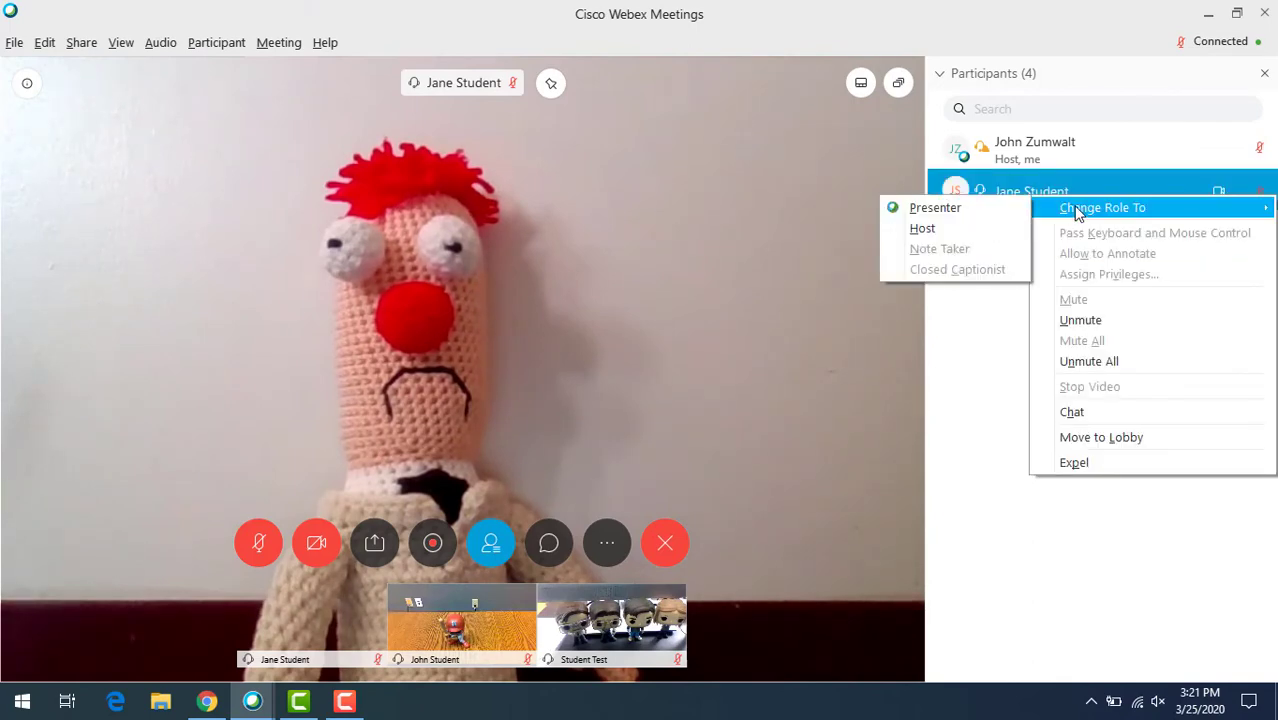
click(934, 207)
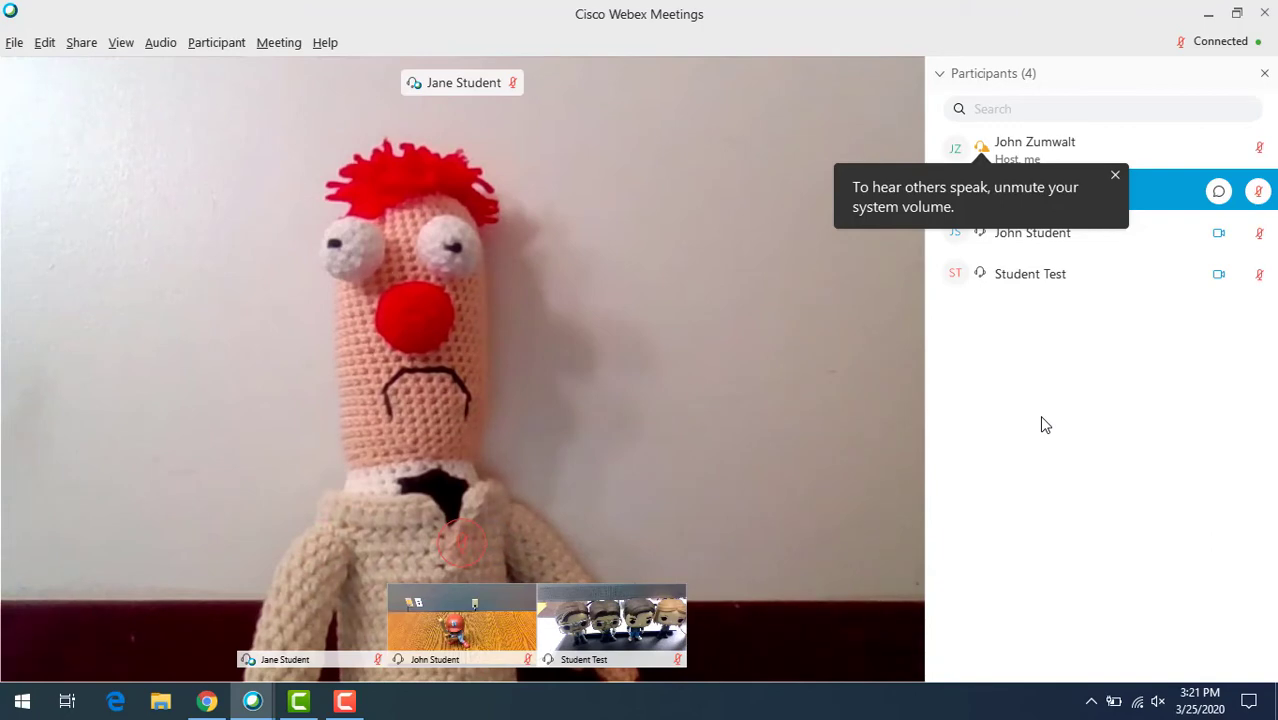
mouse_move(1190, 197)
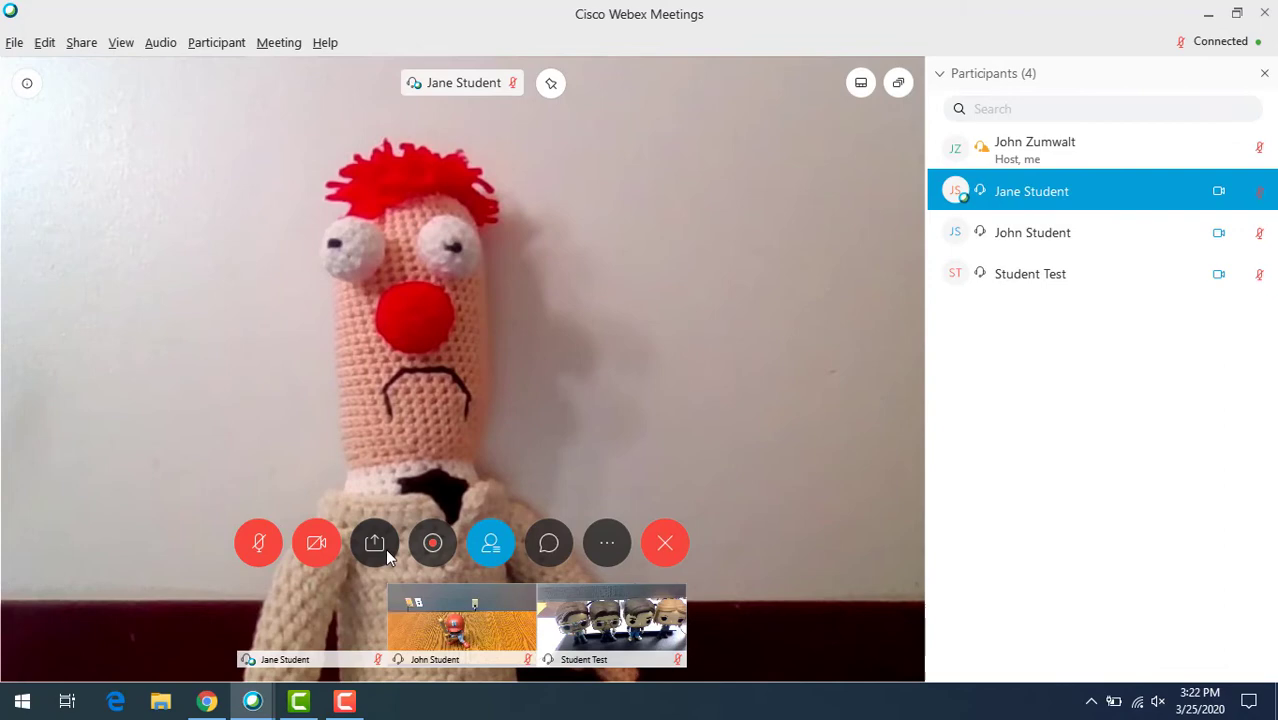
mouse_move(374, 543)
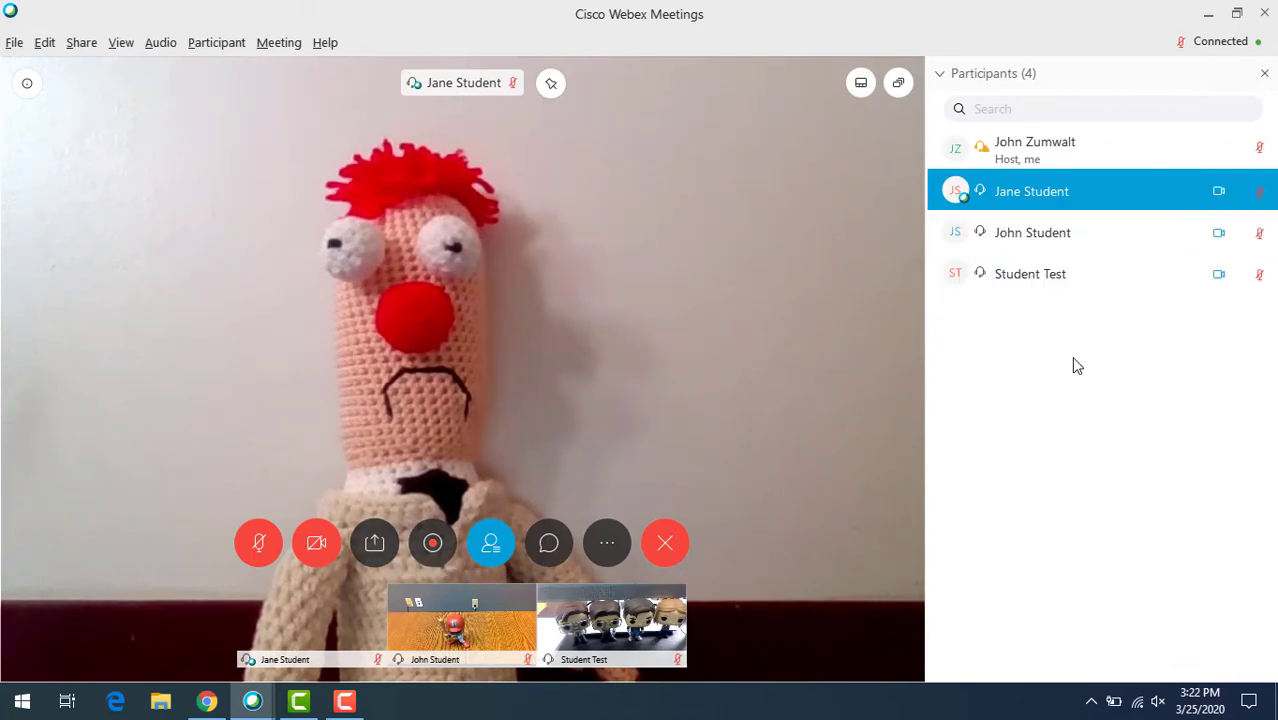
mouse_move(1054, 327)
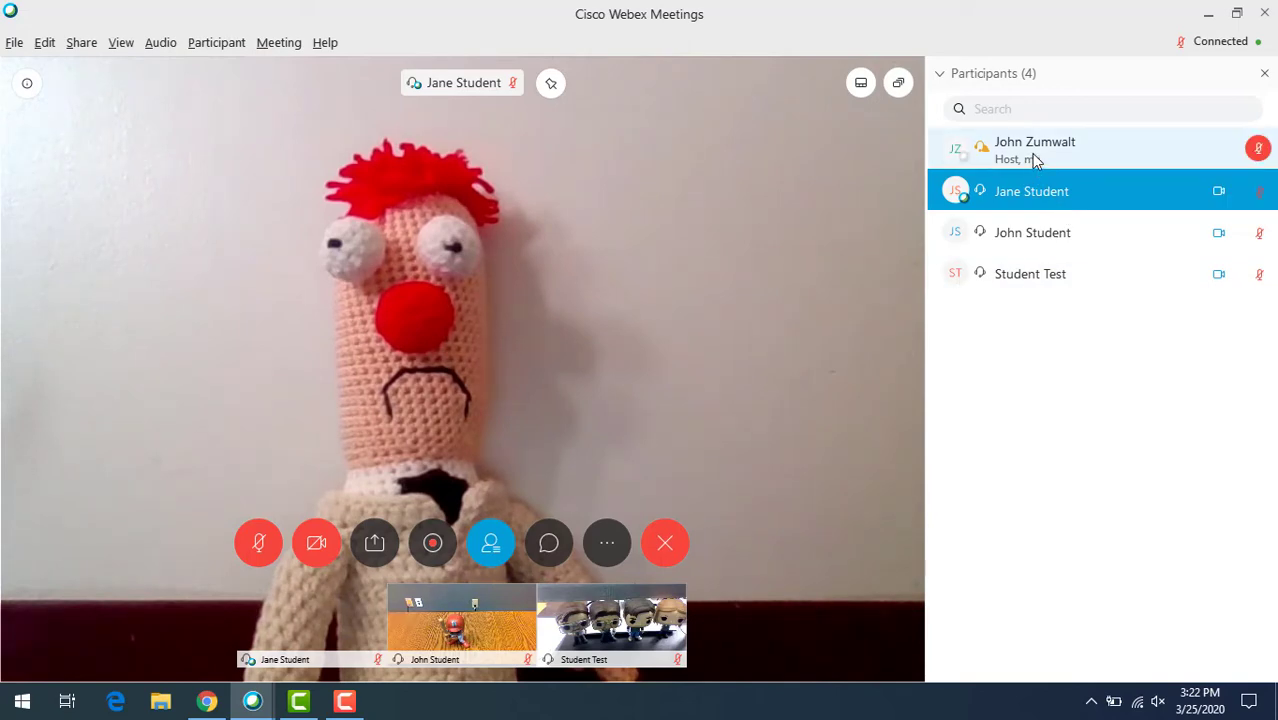
right_click(1035, 148)
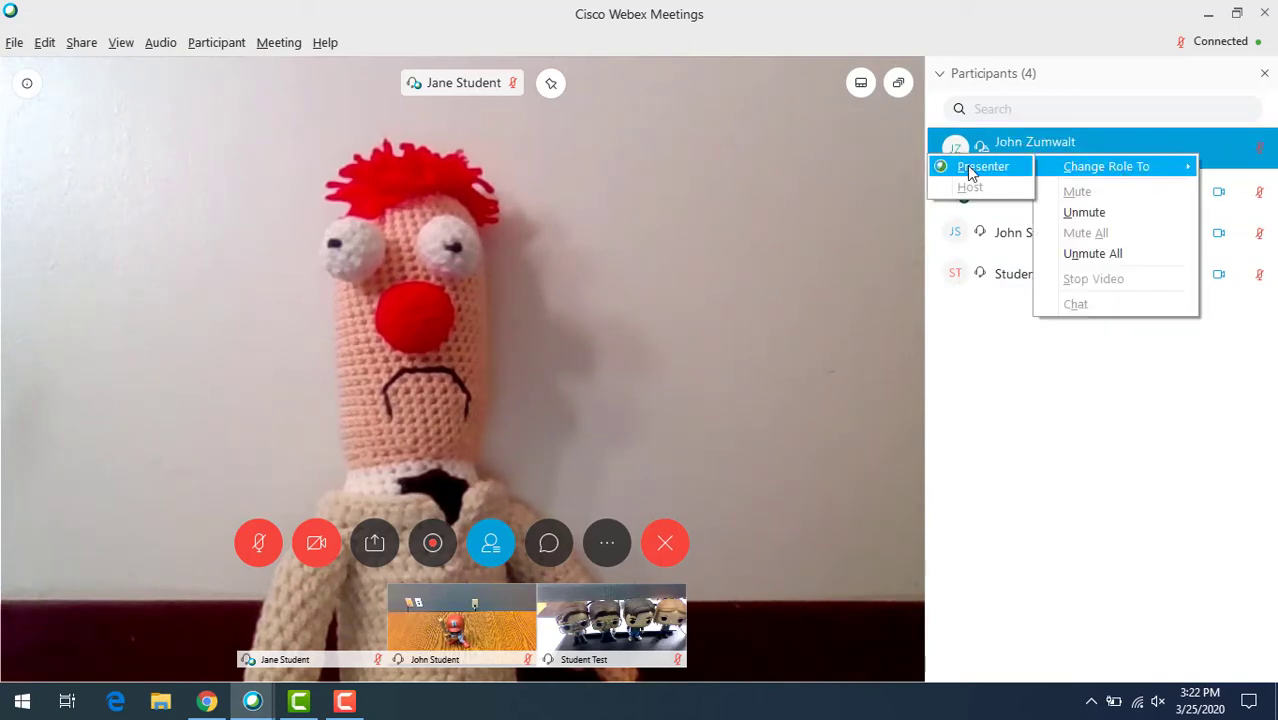
click(982, 166)
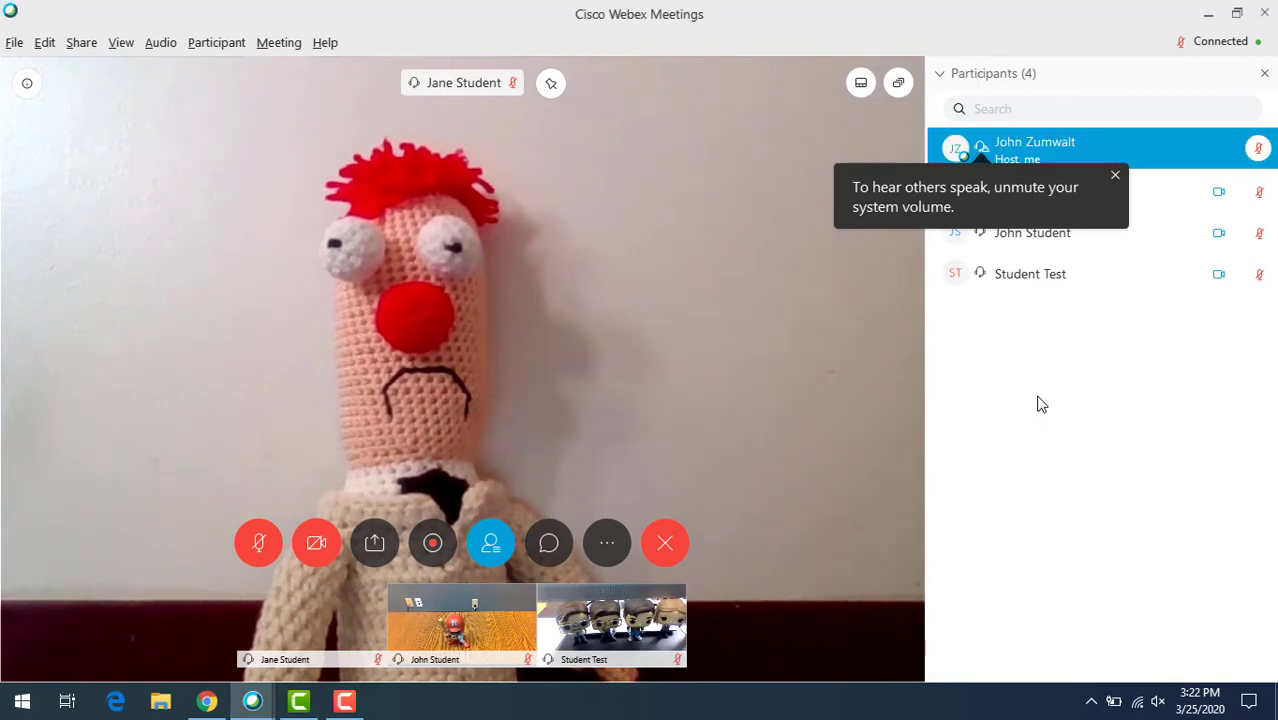
mouse_move(374, 555)
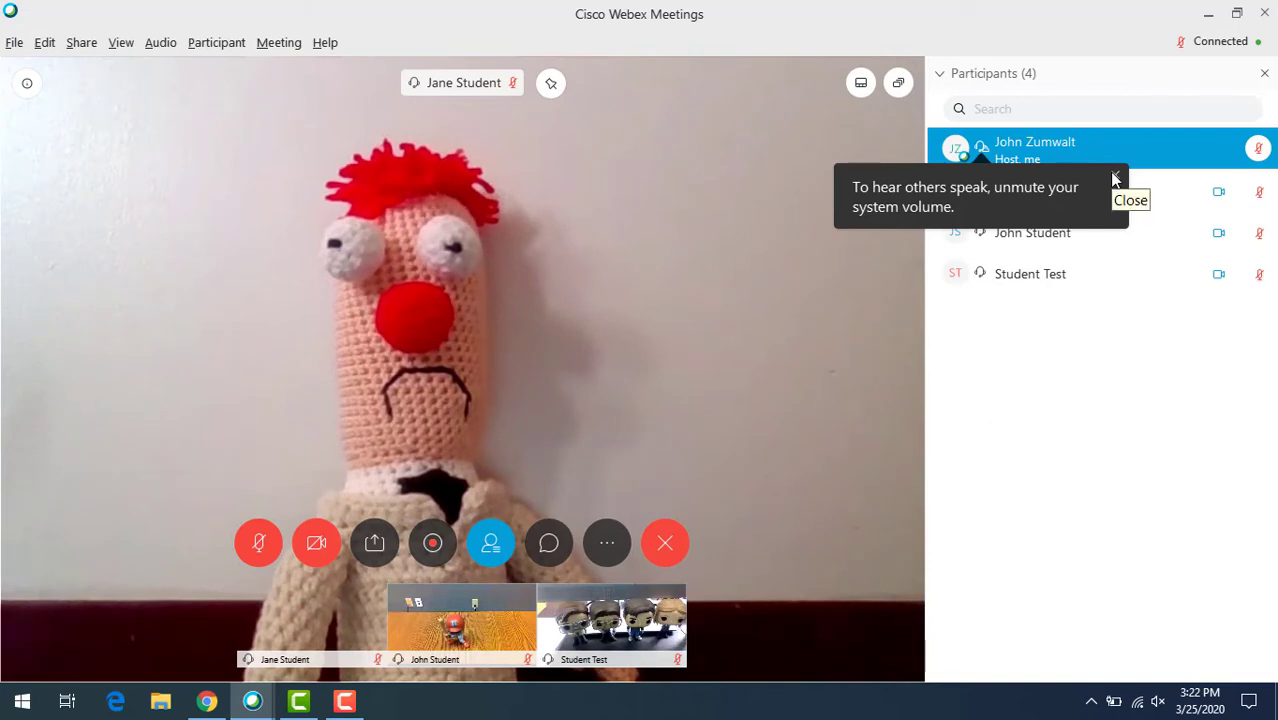
click(1130, 200)
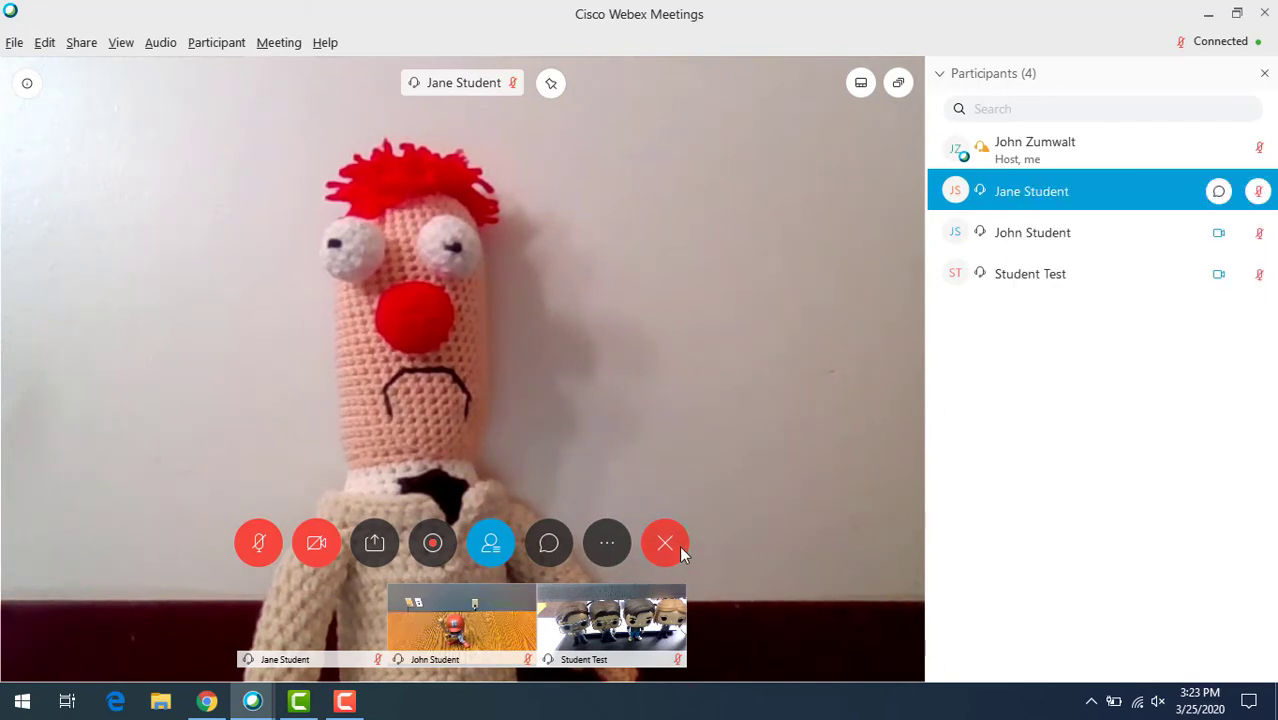
mouse_move(1119, 357)
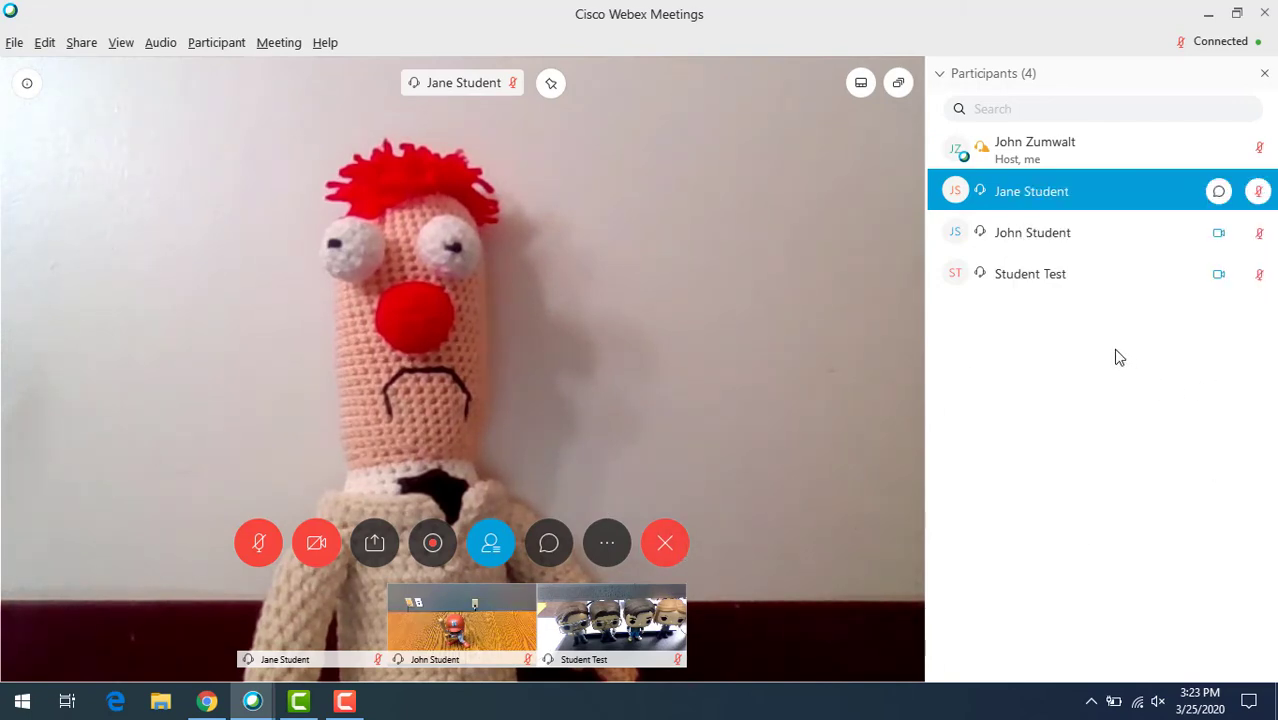
Move John Student to the lobby, confirming with Yes.
right_click(1031, 191)
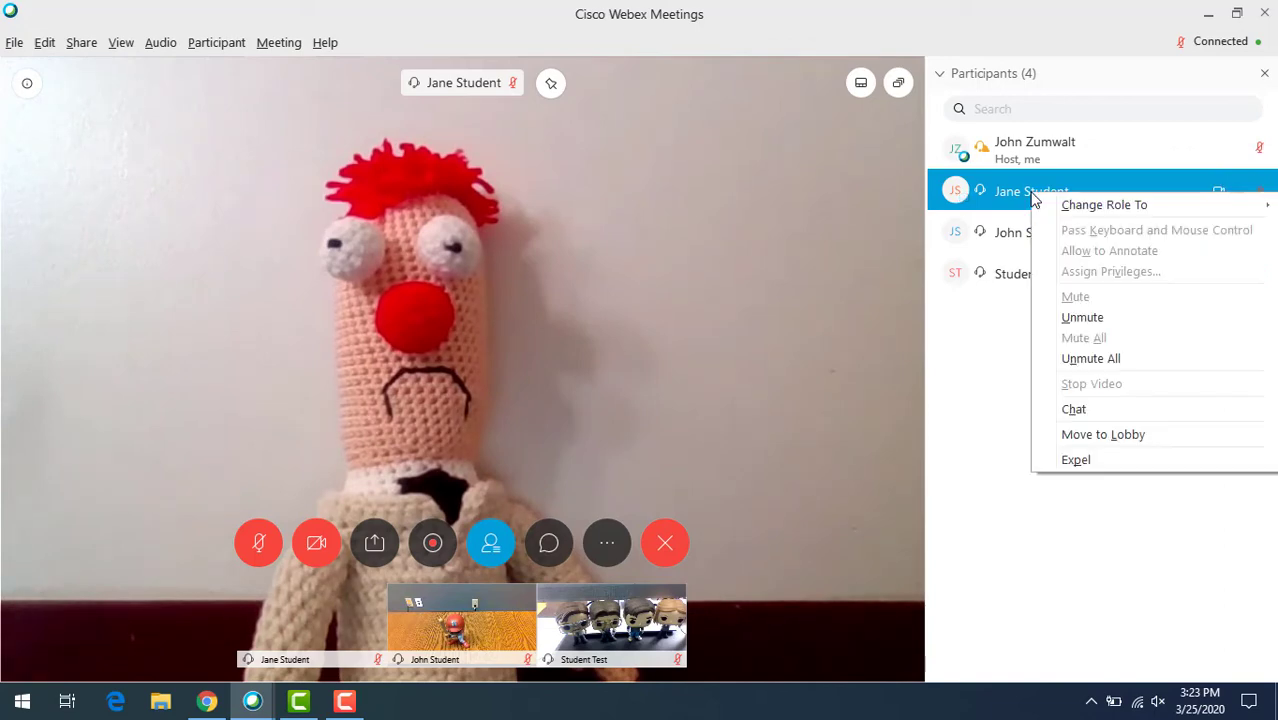
mouse_move(970, 375)
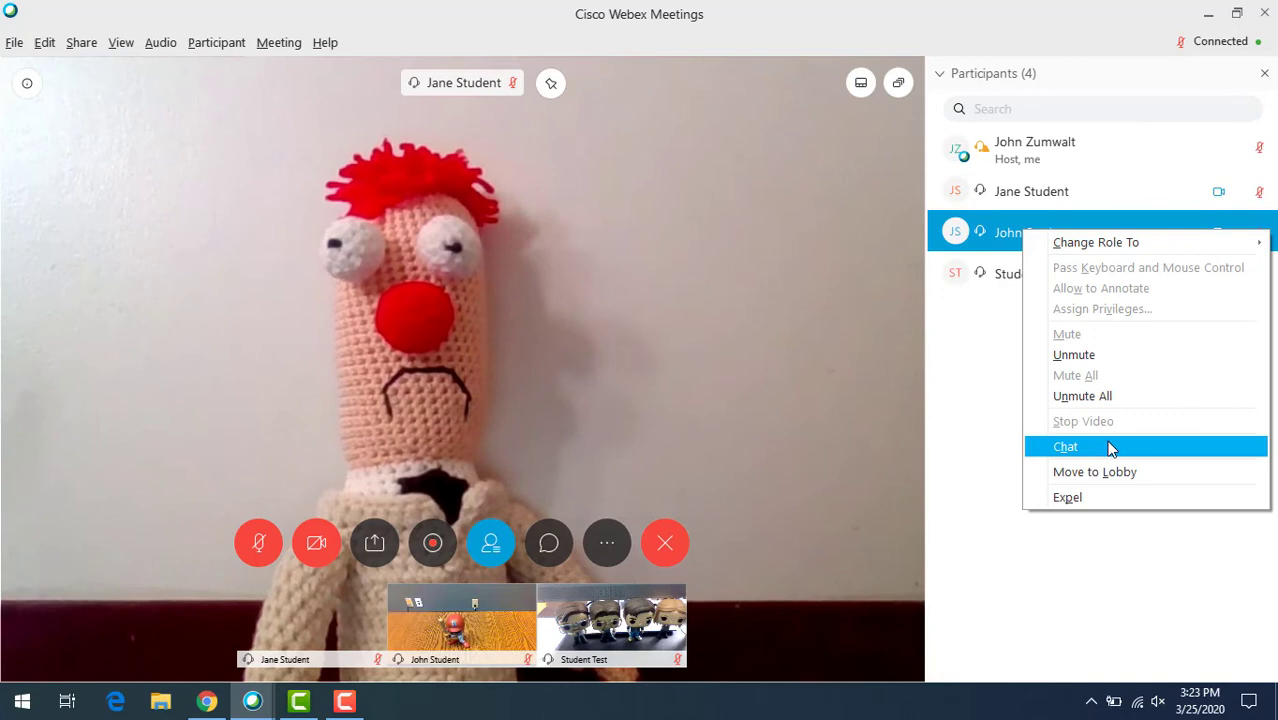
click(1094, 471)
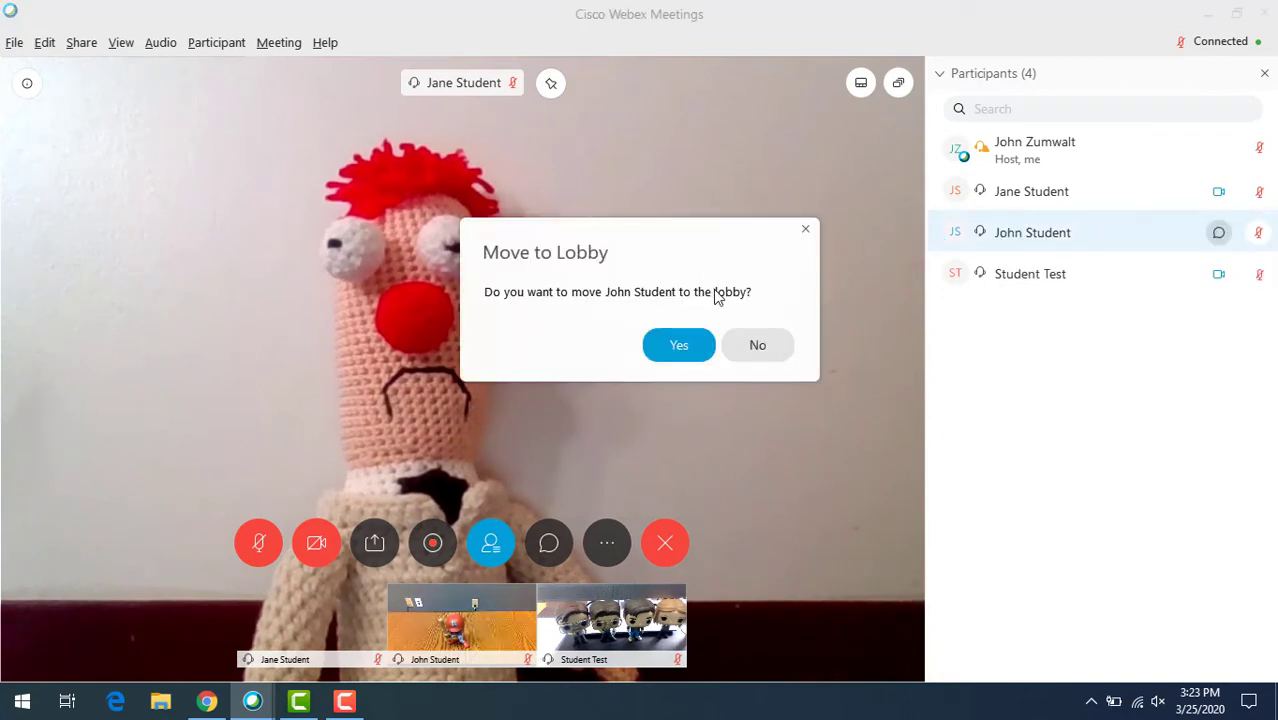
click(678, 344)
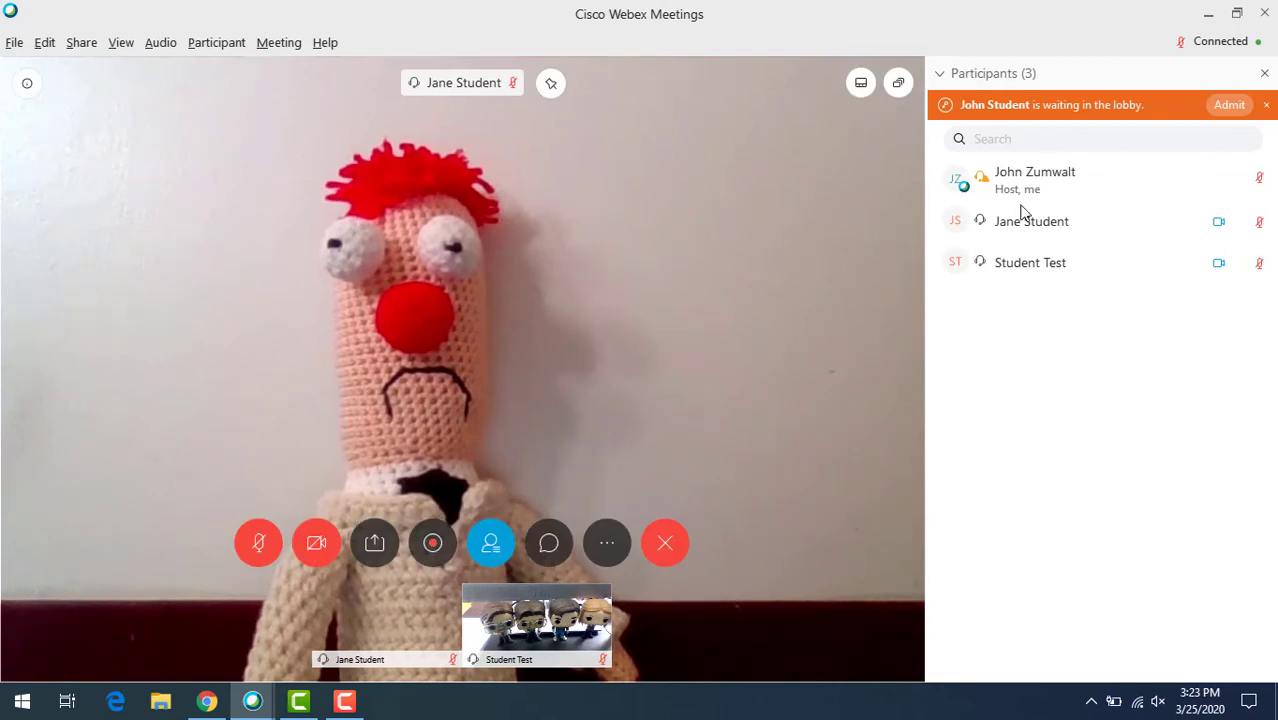
mouse_move(1088, 420)
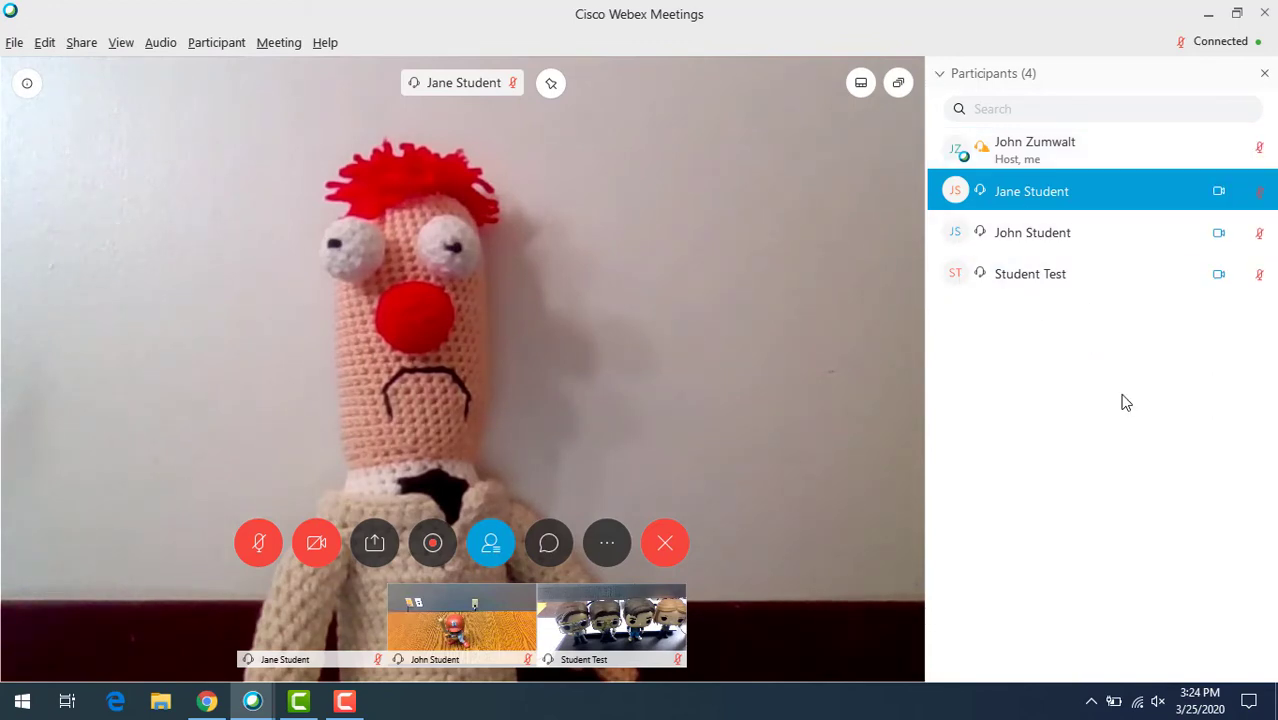
mouse_move(1049, 358)
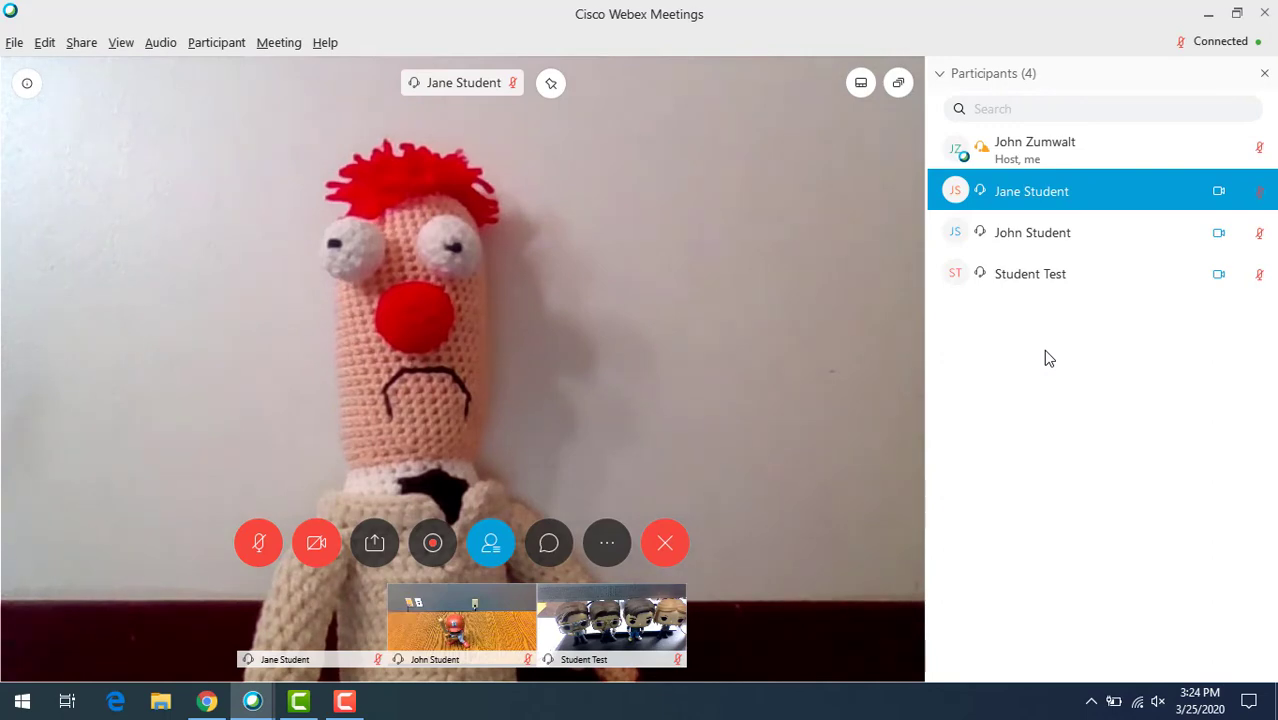
mouse_move(932, 375)
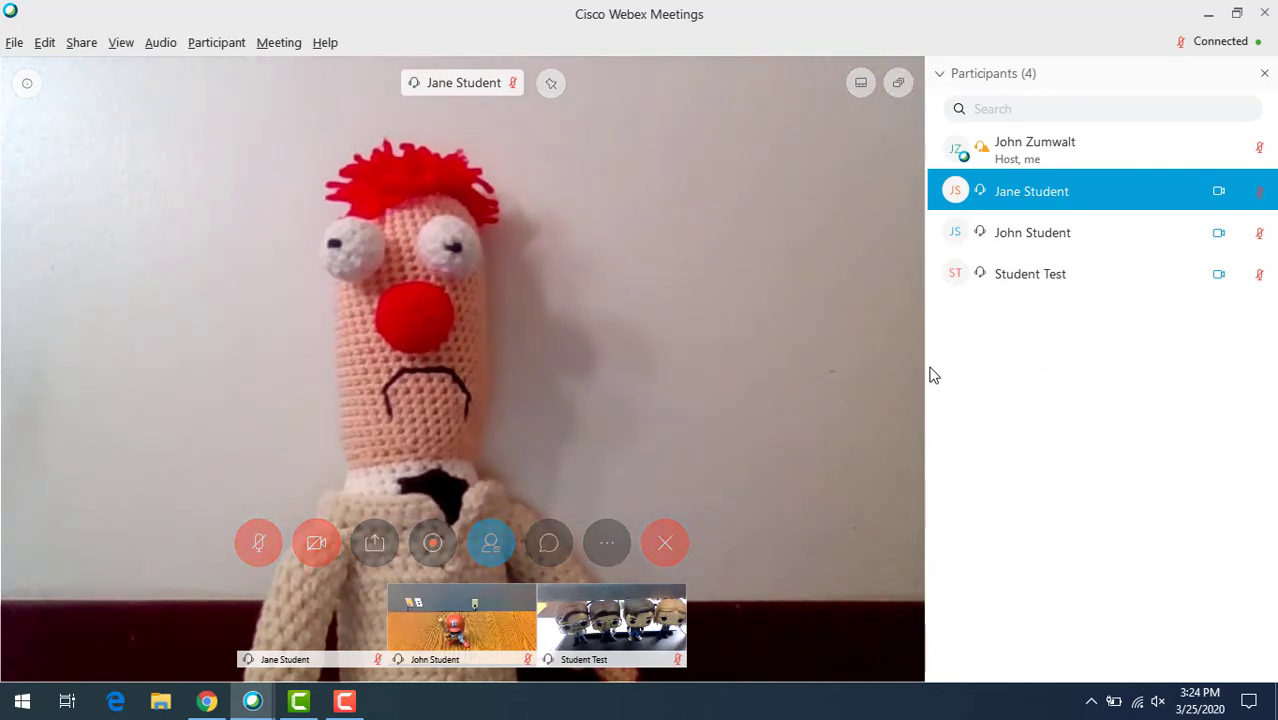
mouse_move(549, 550)
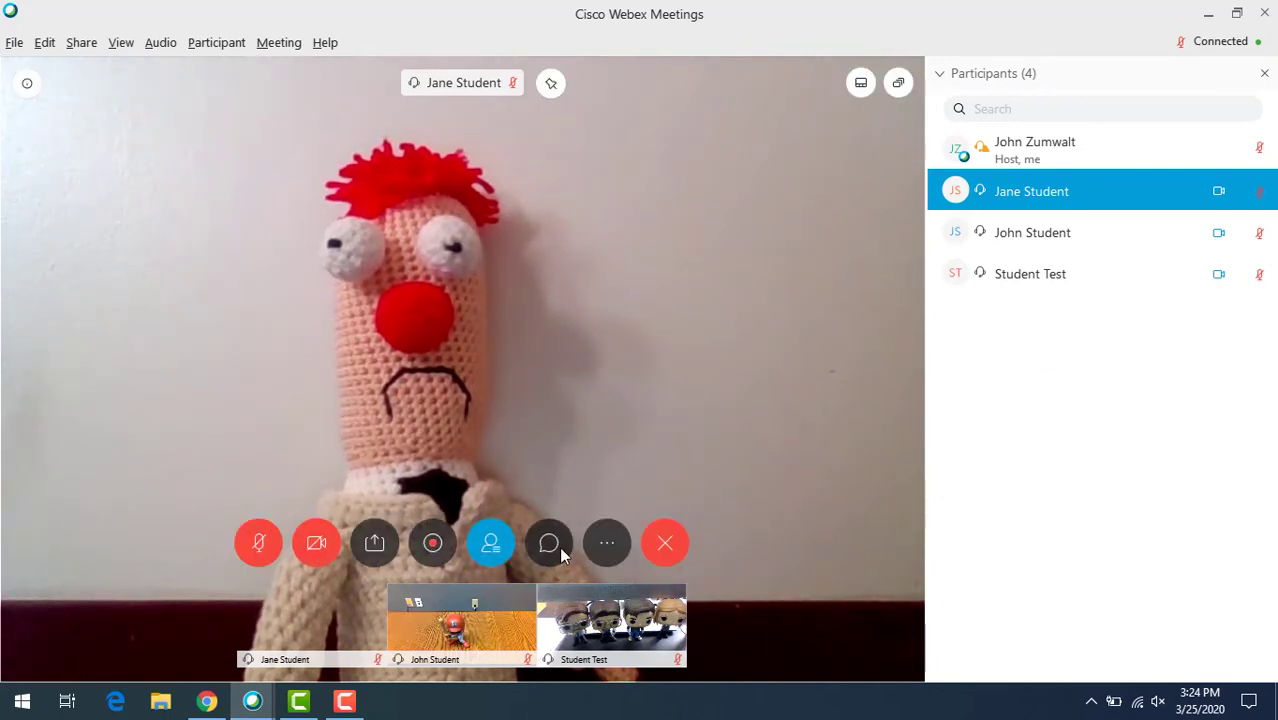
Send 'Hello world' to Everyone in the meeting chat.
click(548, 542)
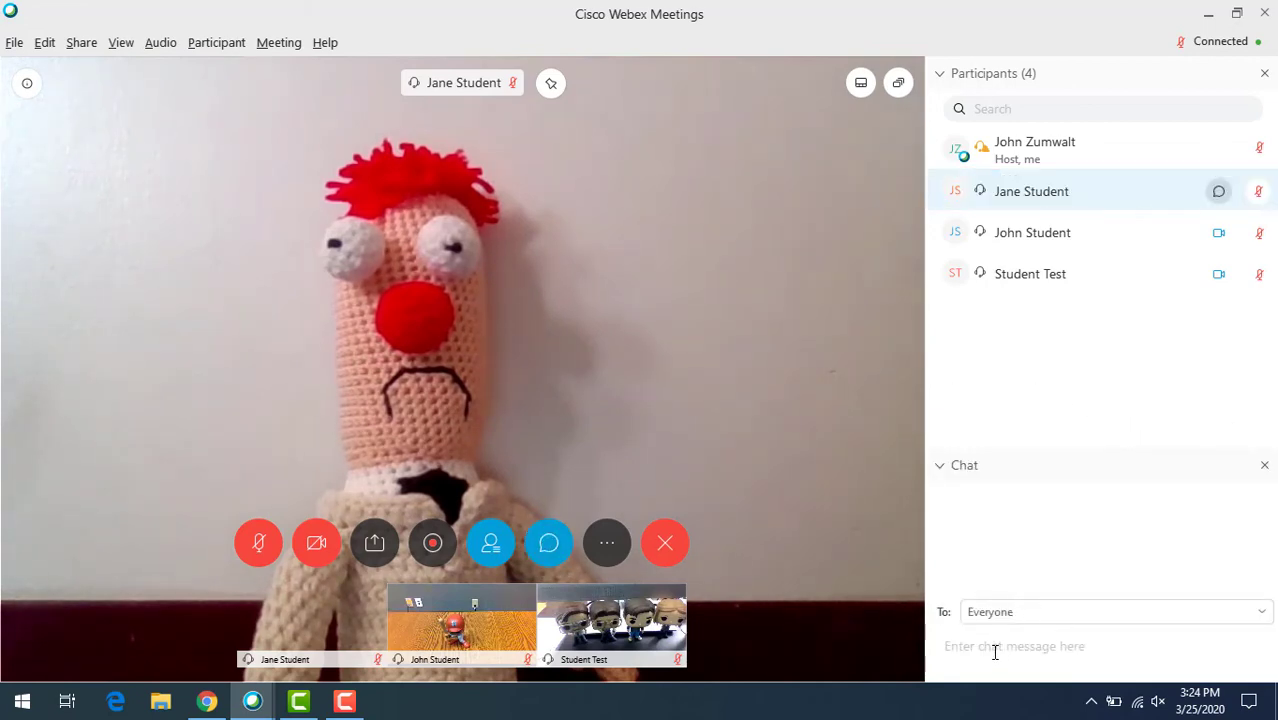
text(Hello)
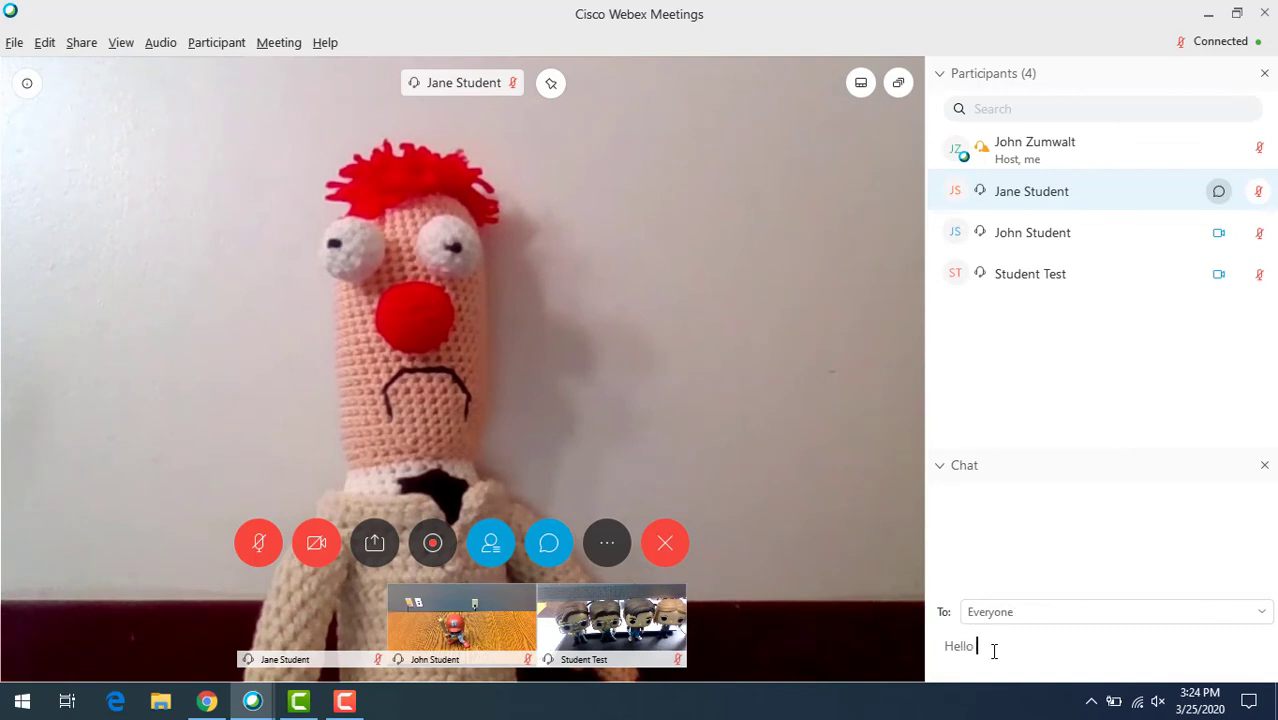
key(enter)
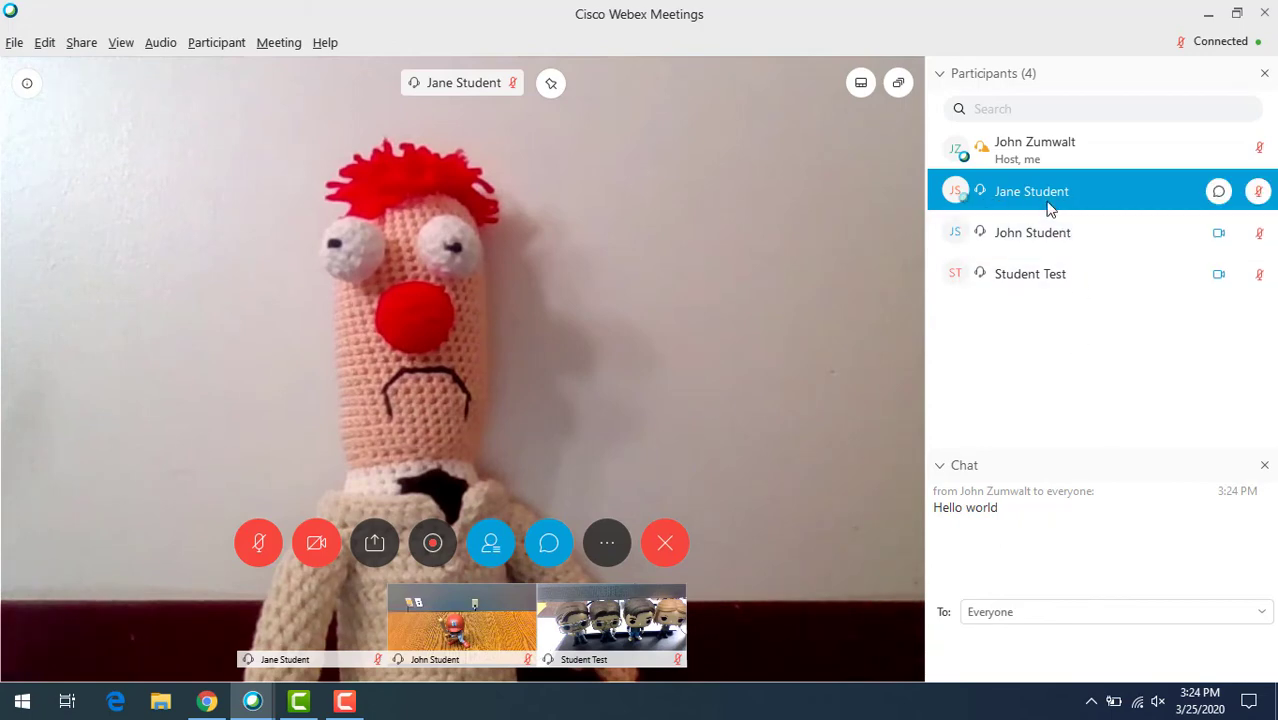
Send Jane Student the private chat message 'Hello Jane'.
right_click(1030, 191)
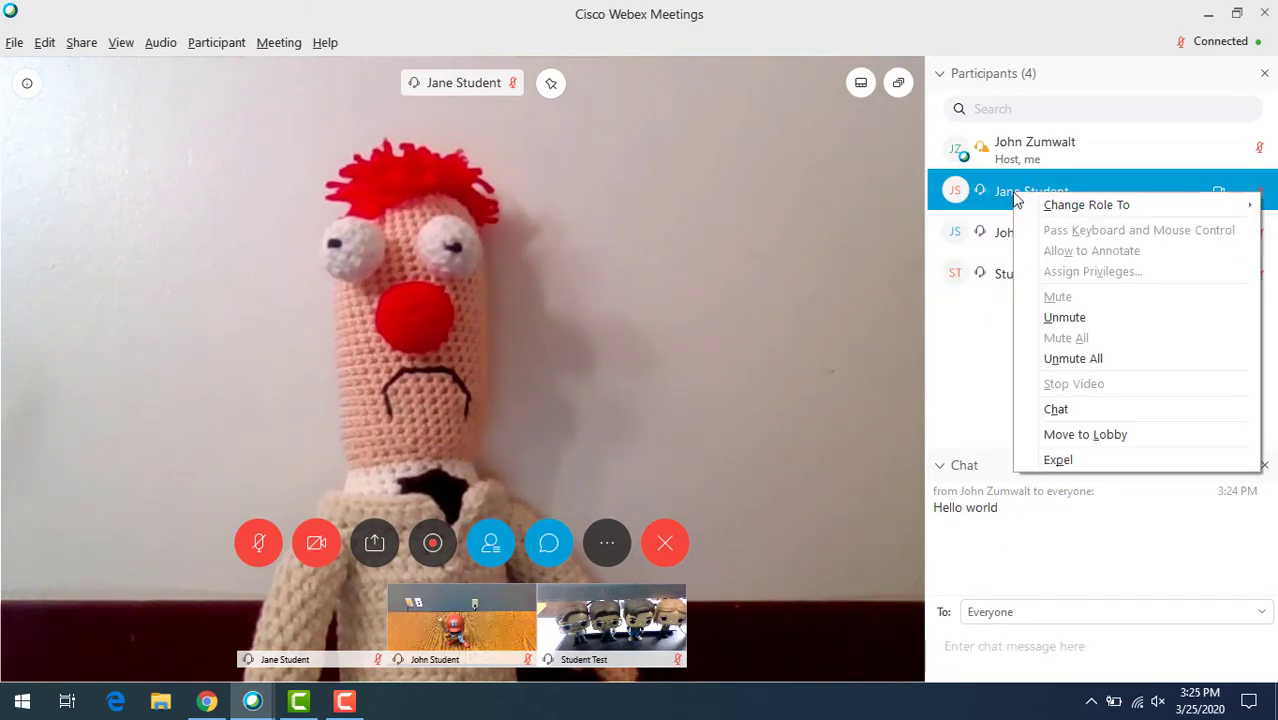
click(1055, 408)
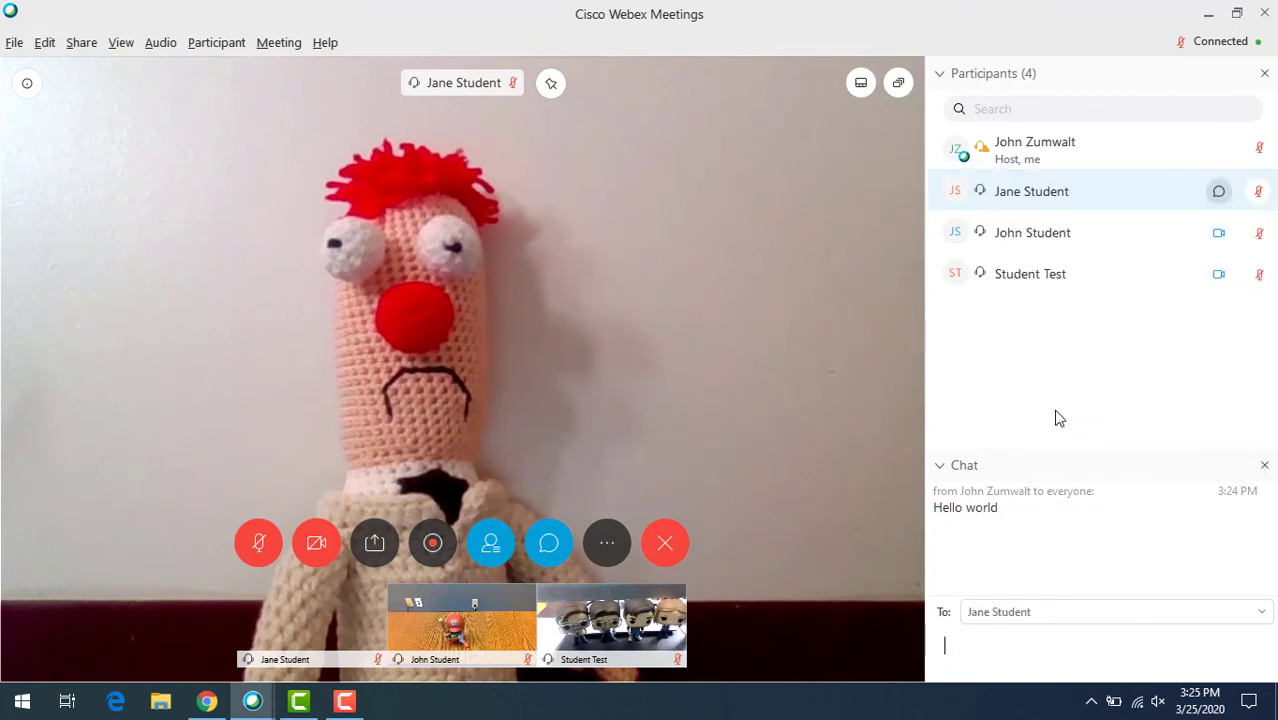
mouse_move(1040, 428)
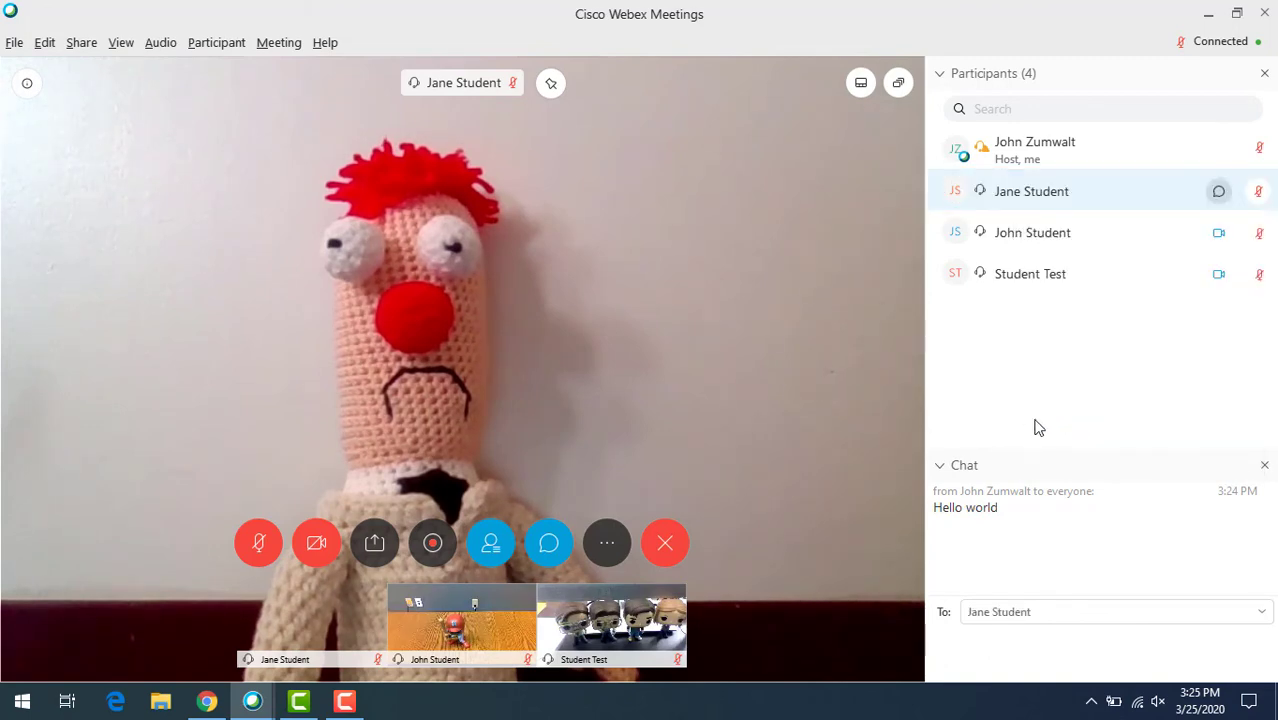
click(1100, 645)
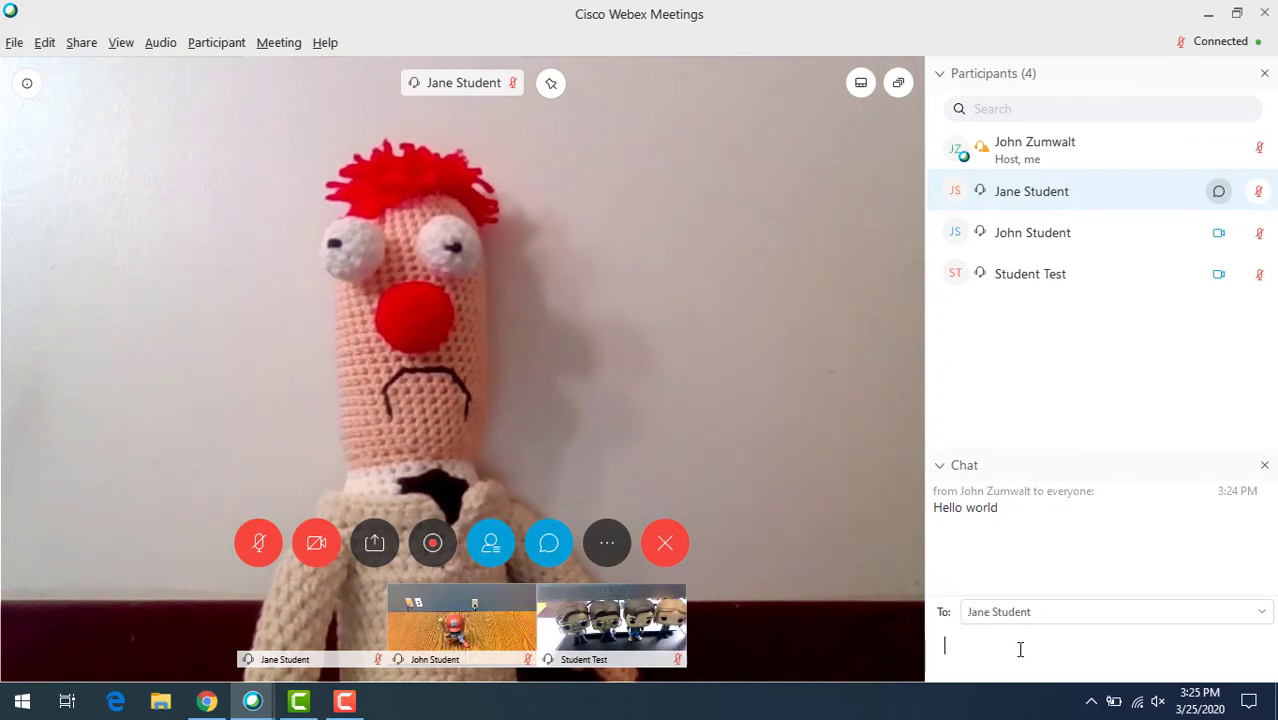
key(enter)
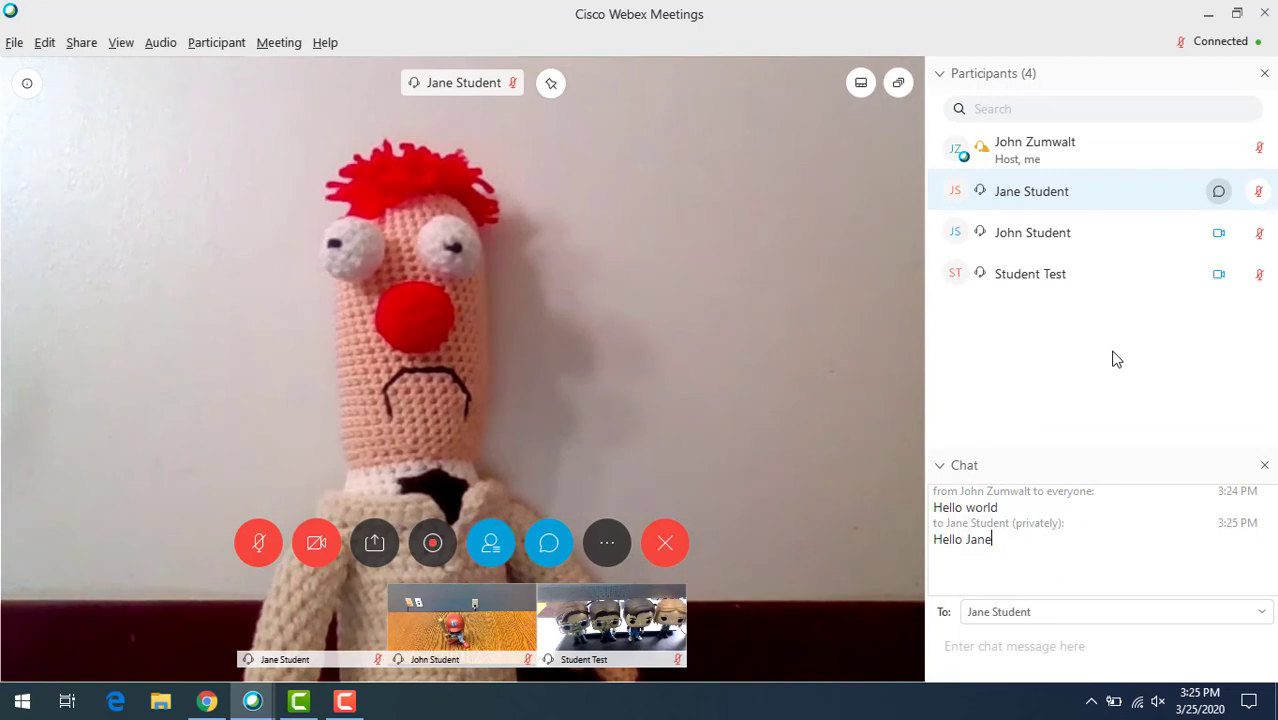
mouse_move(1058, 341)
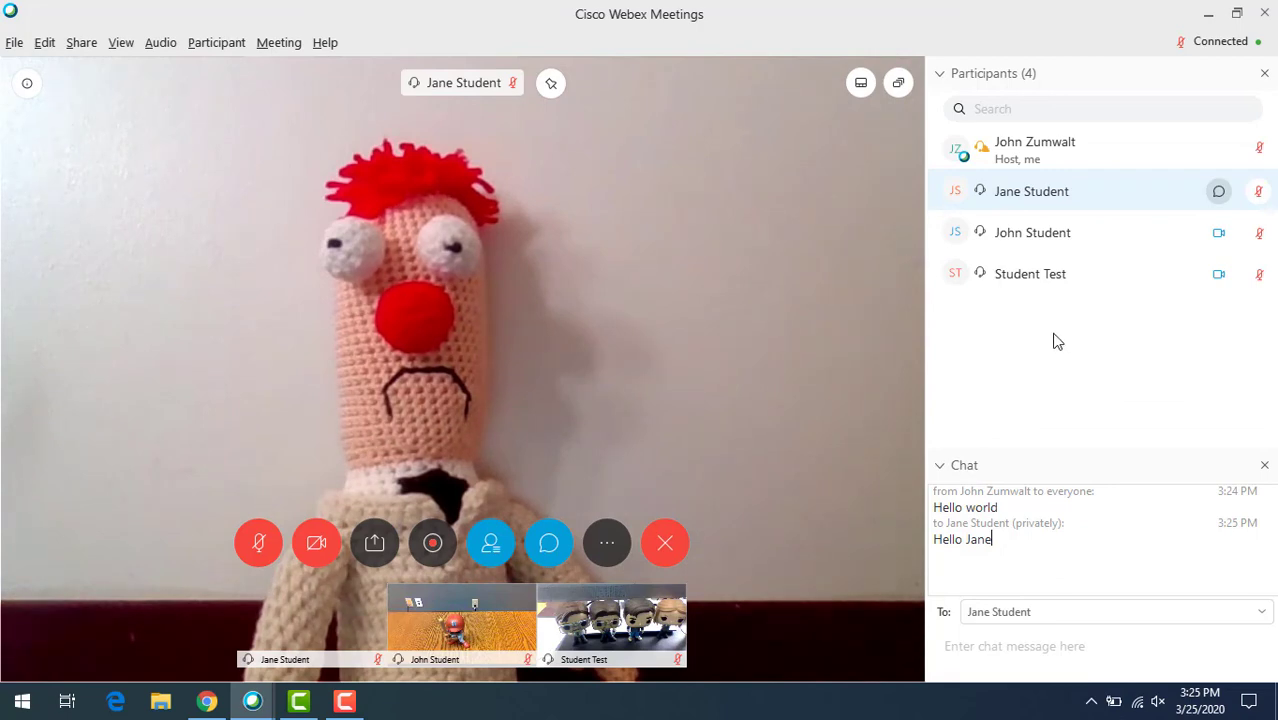